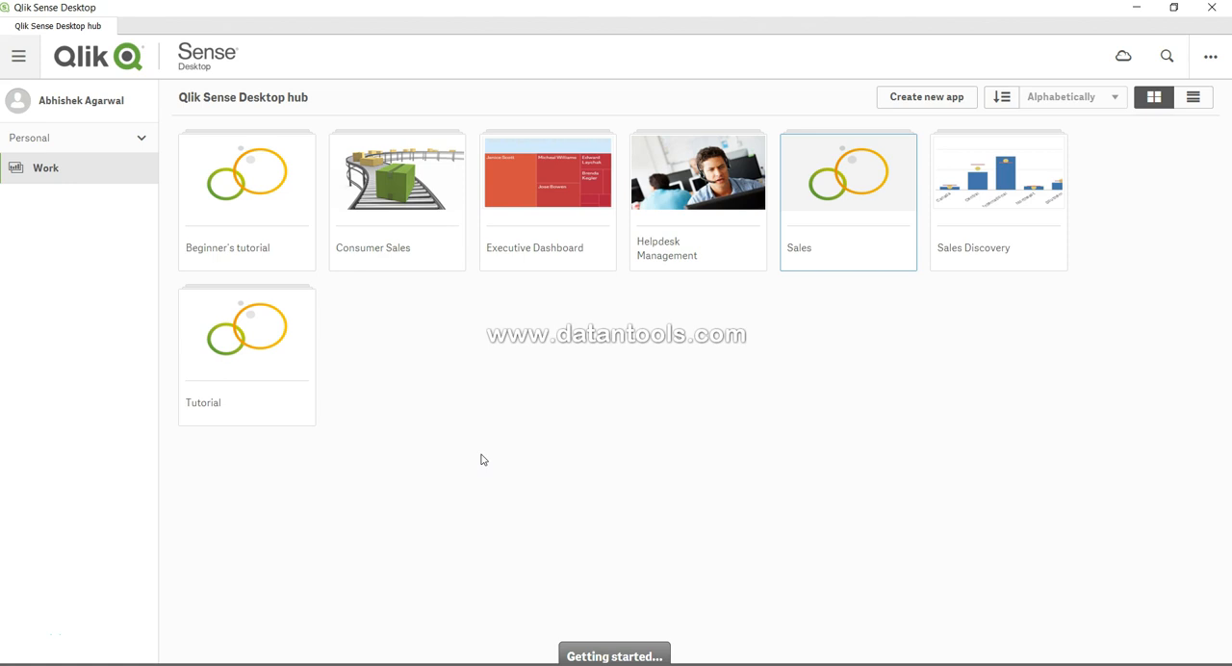
mouse_move(817, 233)
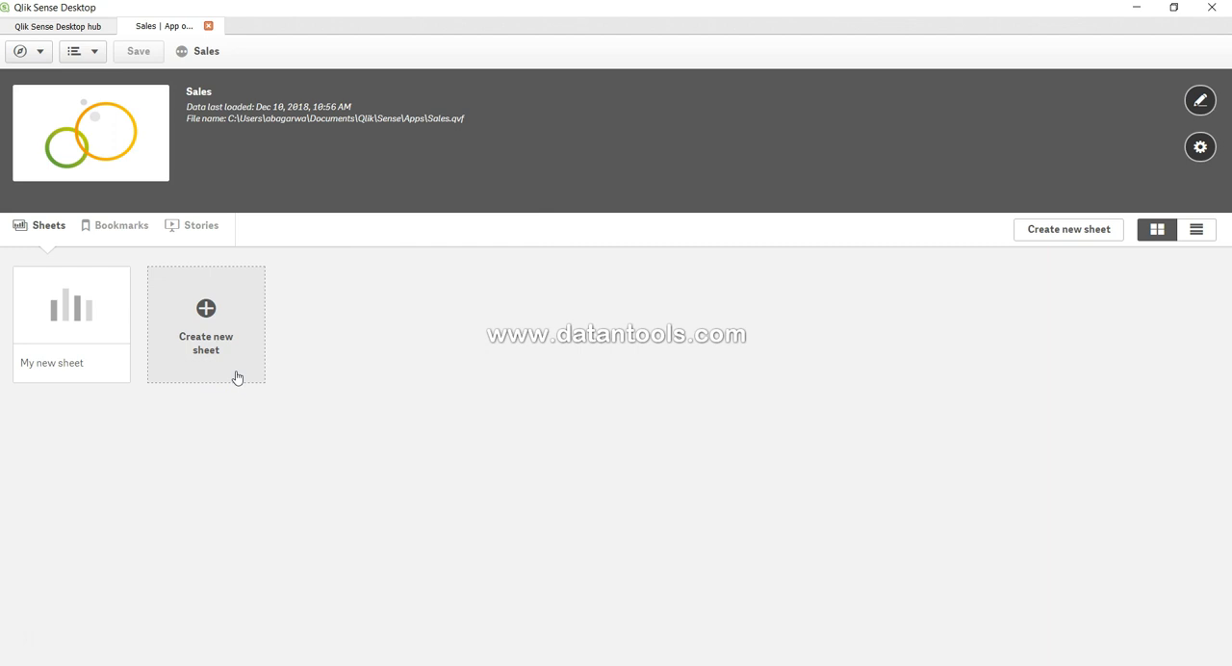
mouse_move(74, 327)
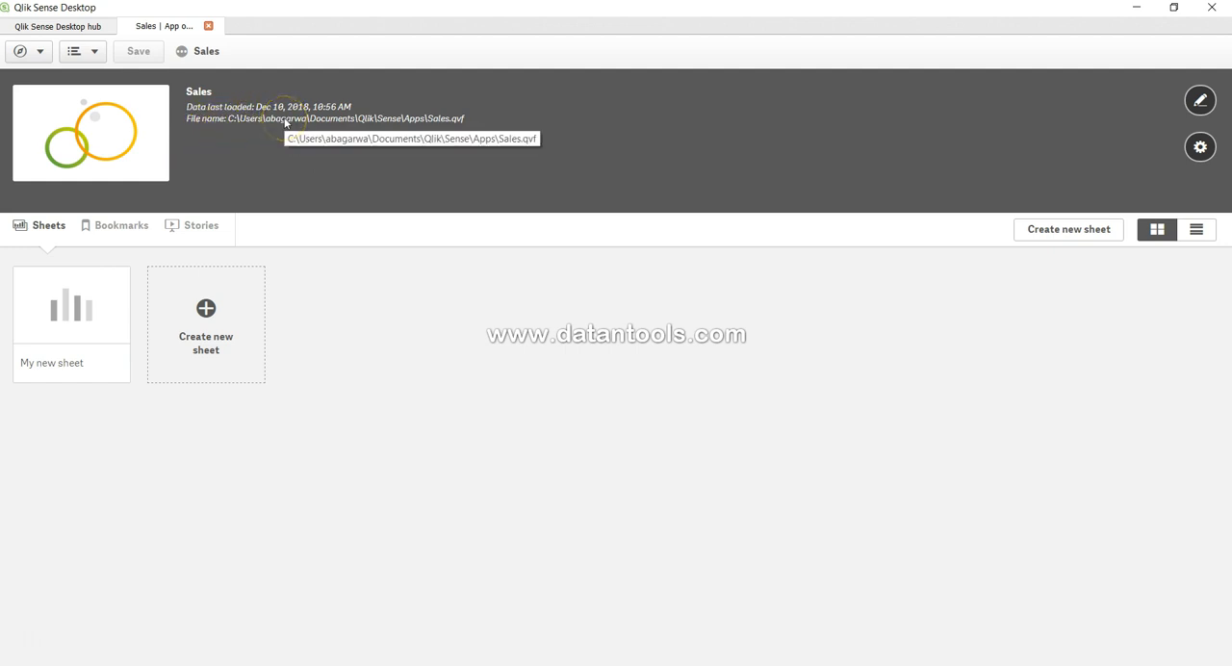
mouse_move(474, 124)
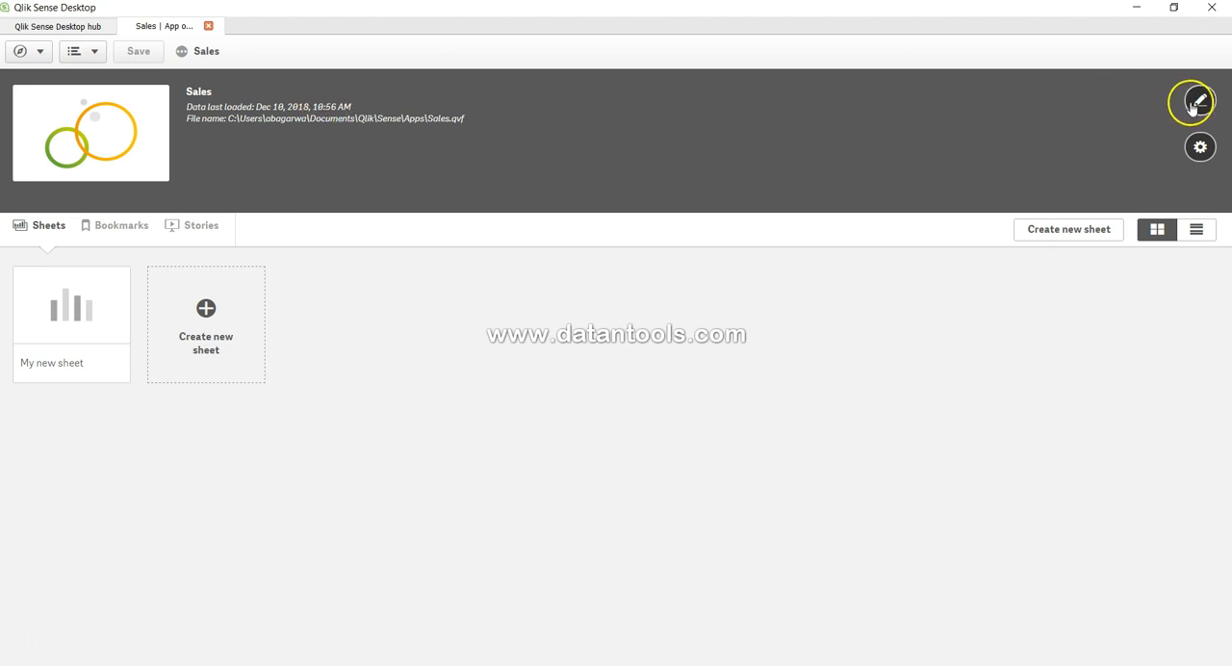
left_click(1199, 100)
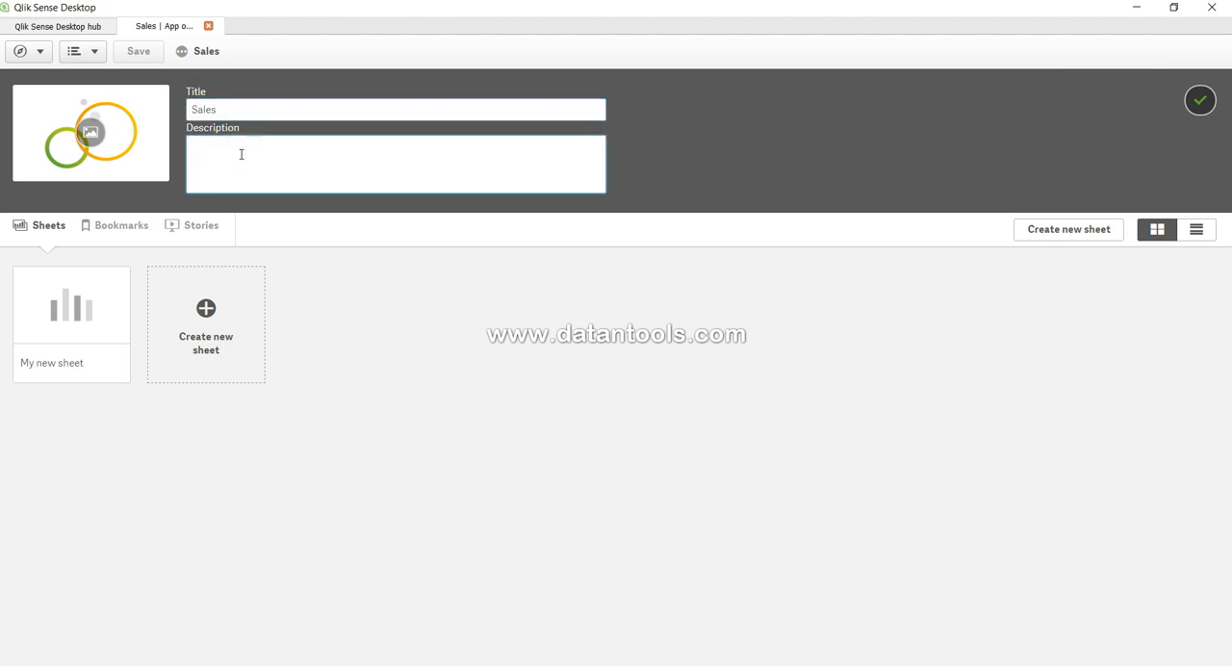
mouse_move(982, 185)
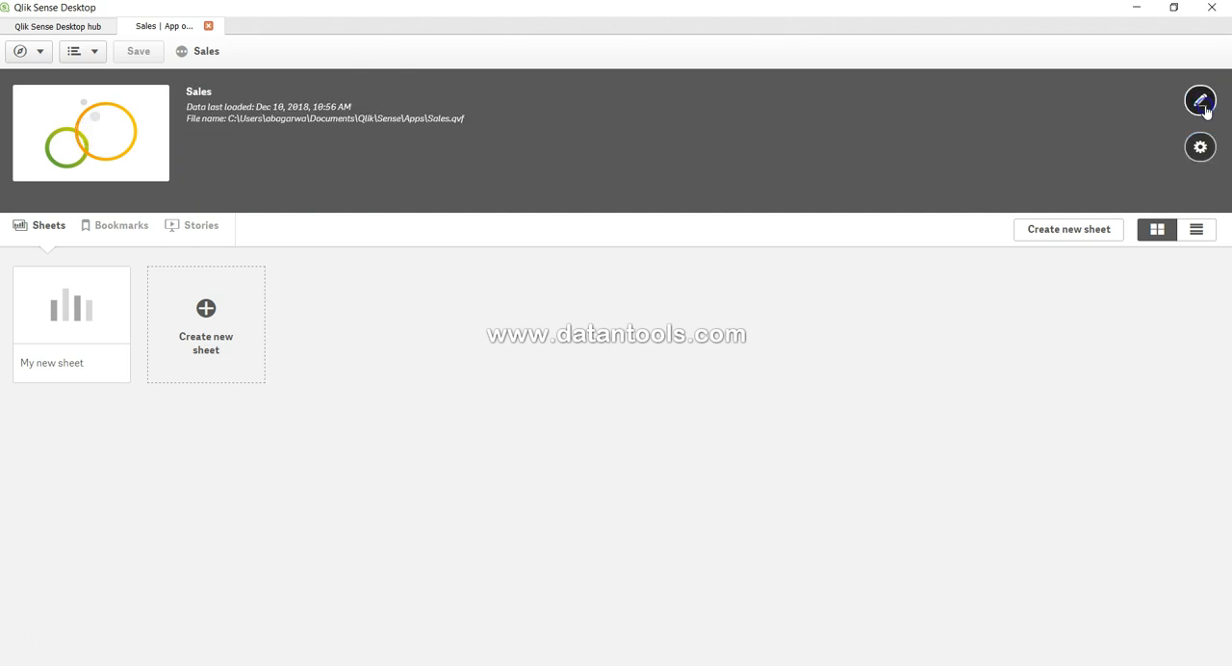
mouse_move(1202, 101)
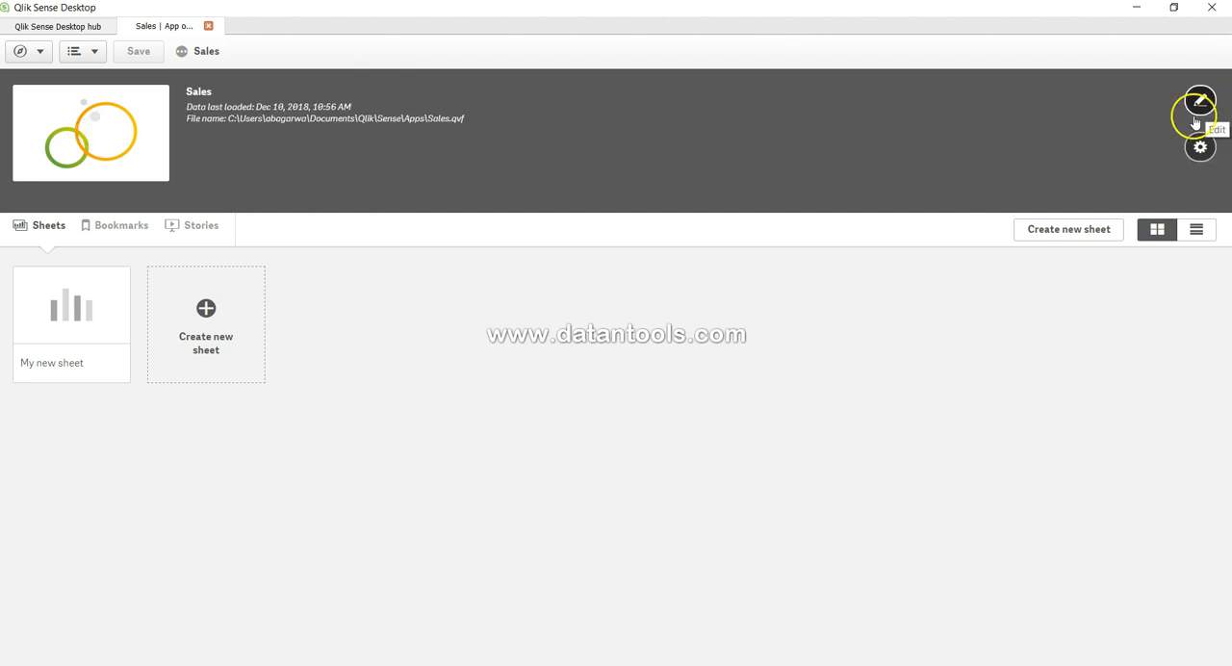
mouse_move(1201, 150)
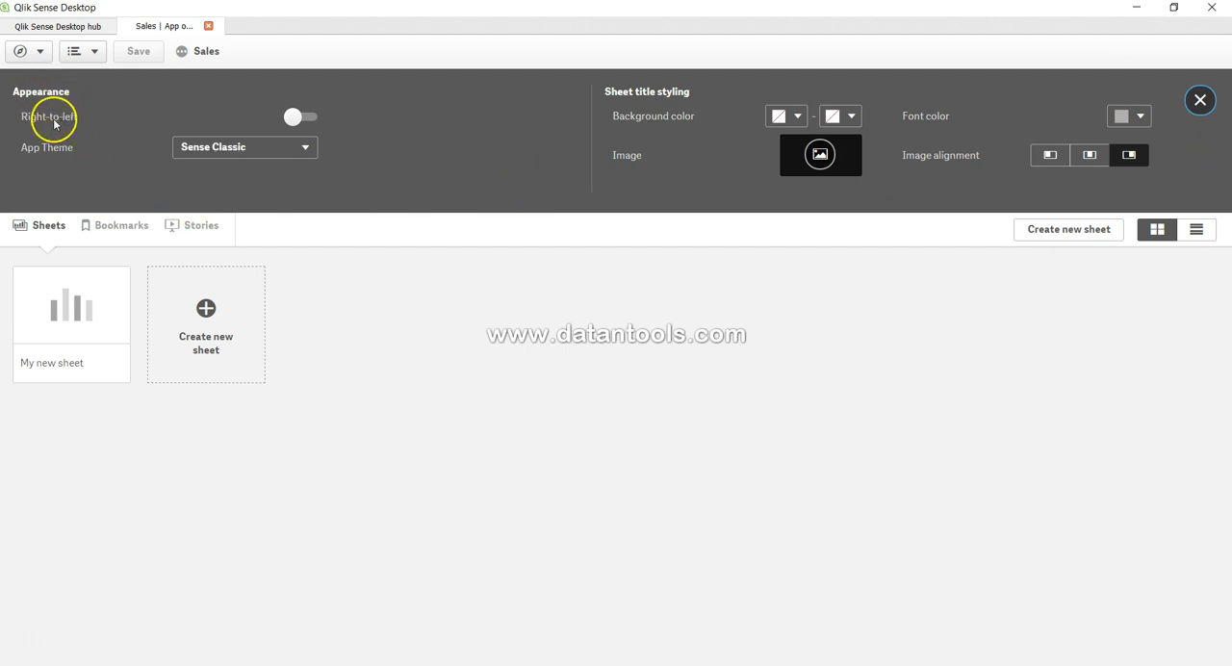
mouse_move(69, 123)
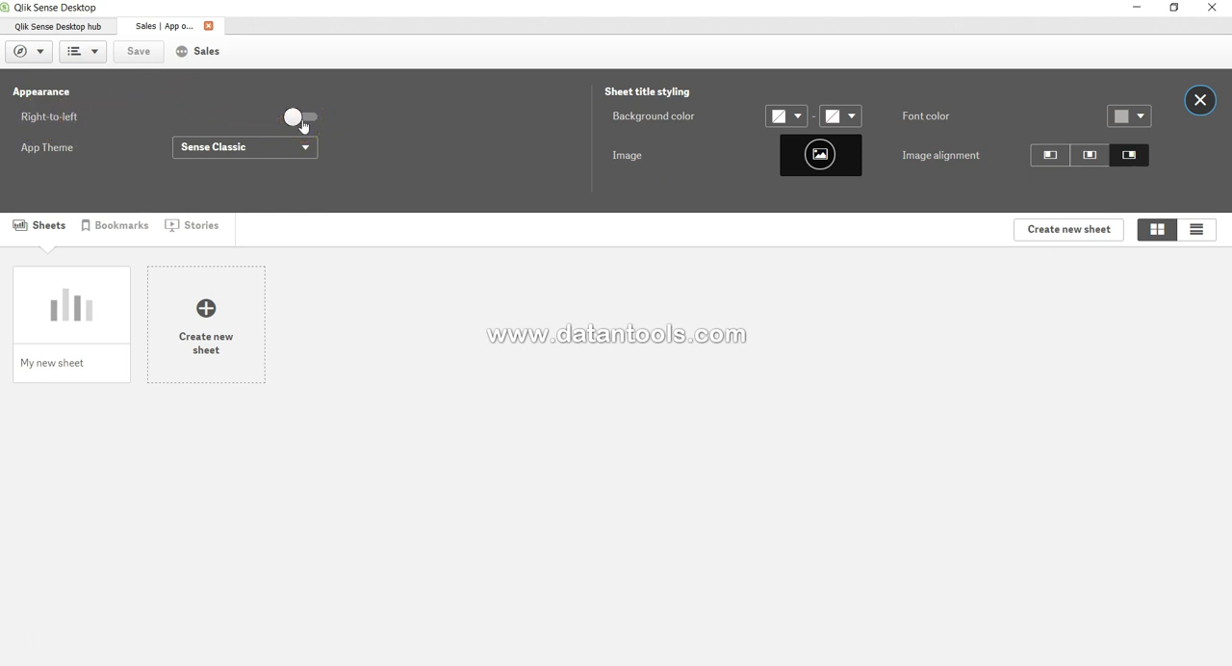
mouse_move(300, 123)
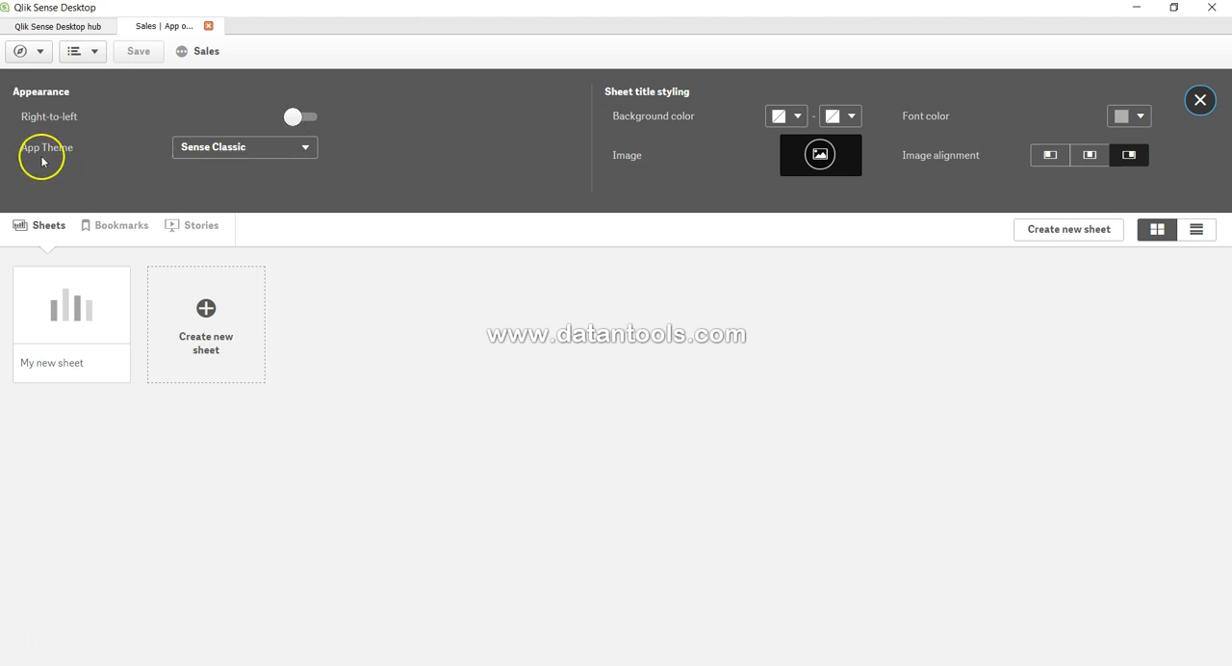
Step: View the App Theme dropdown choices, keeping Sense Classic as the theme
left_click(242, 147)
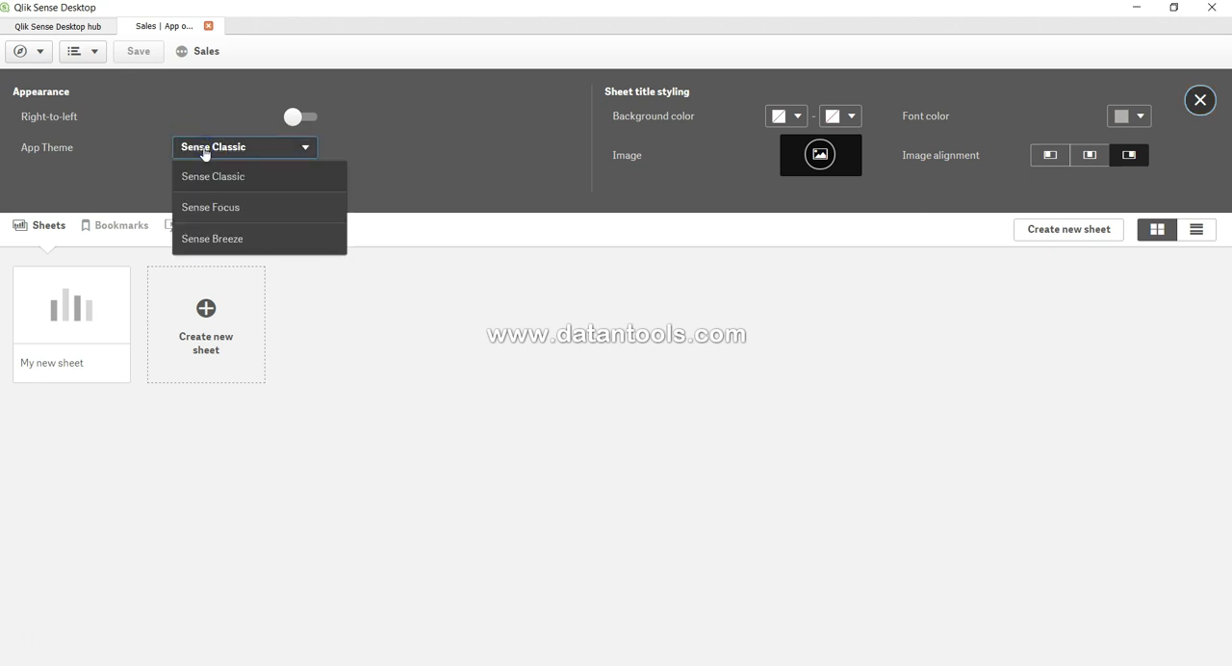
mouse_move(220, 208)
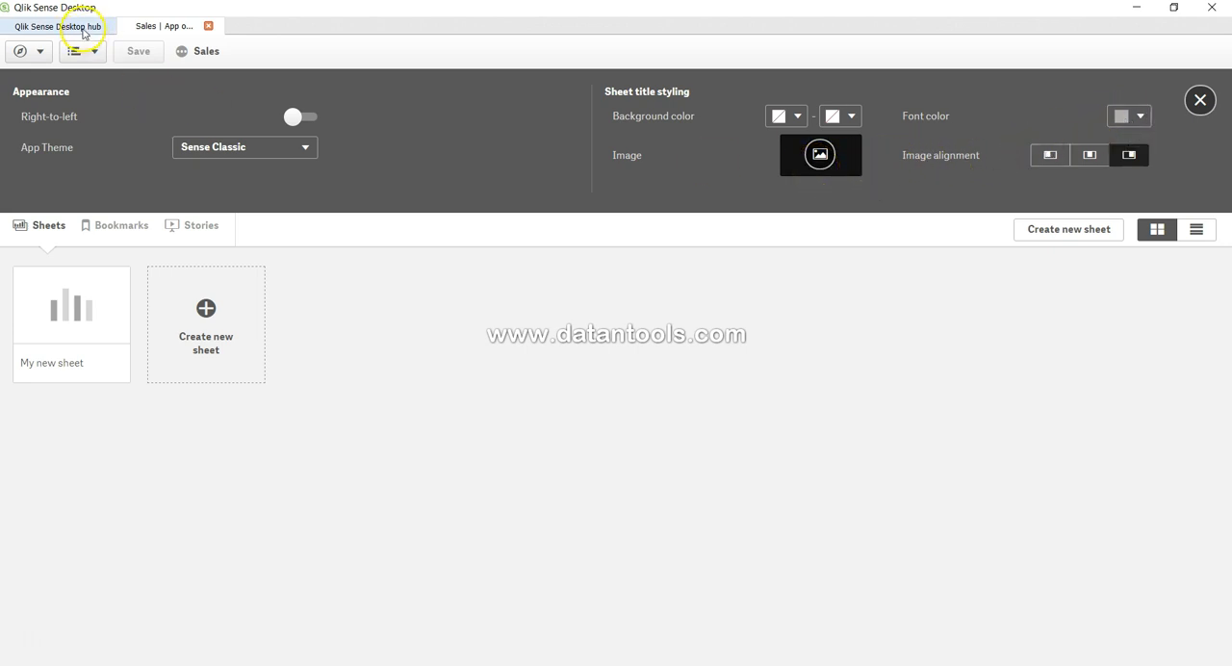
left_click(58, 27)
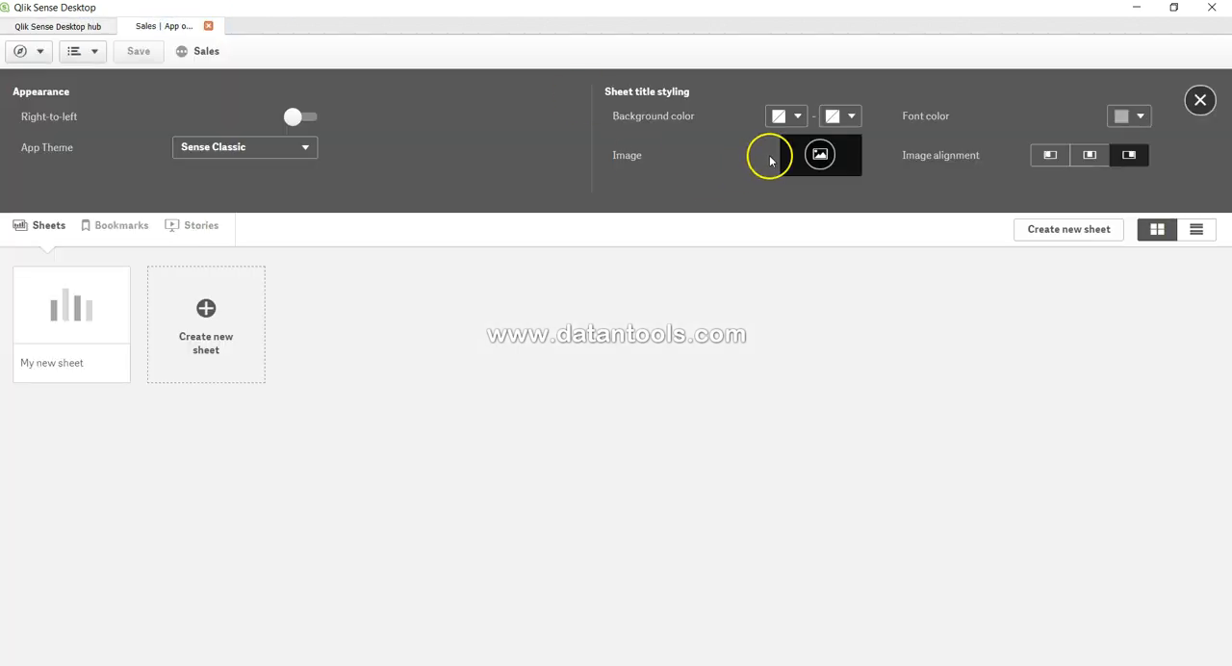
mouse_move(821, 154)
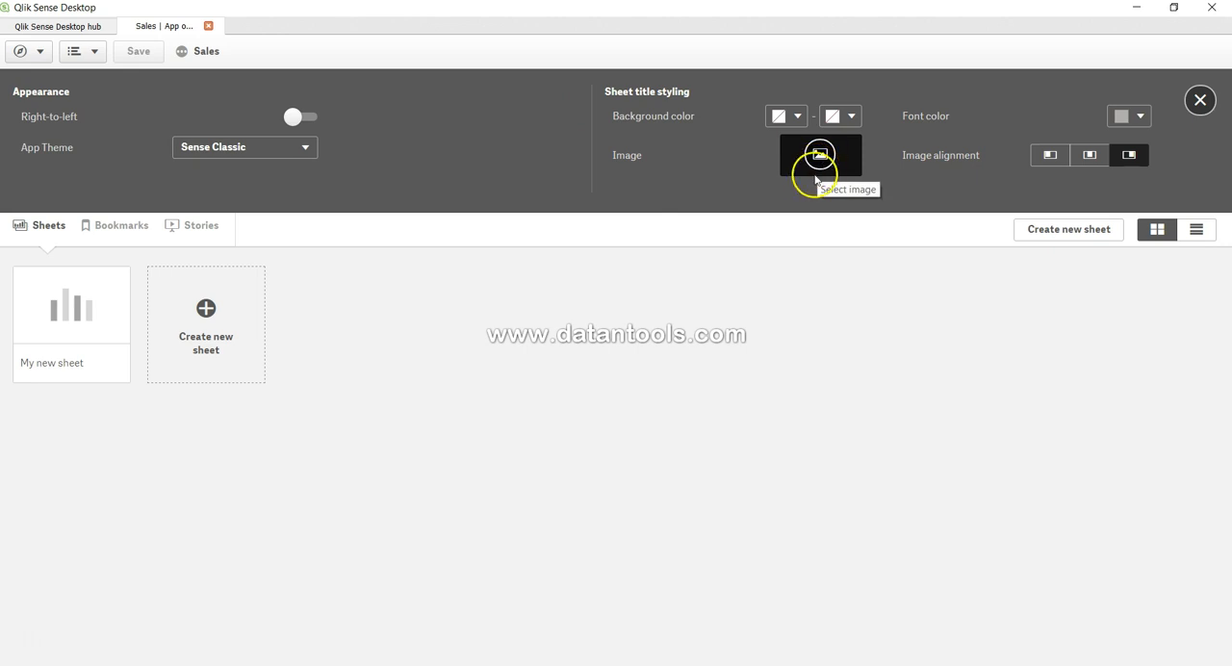
mouse_move(817, 178)
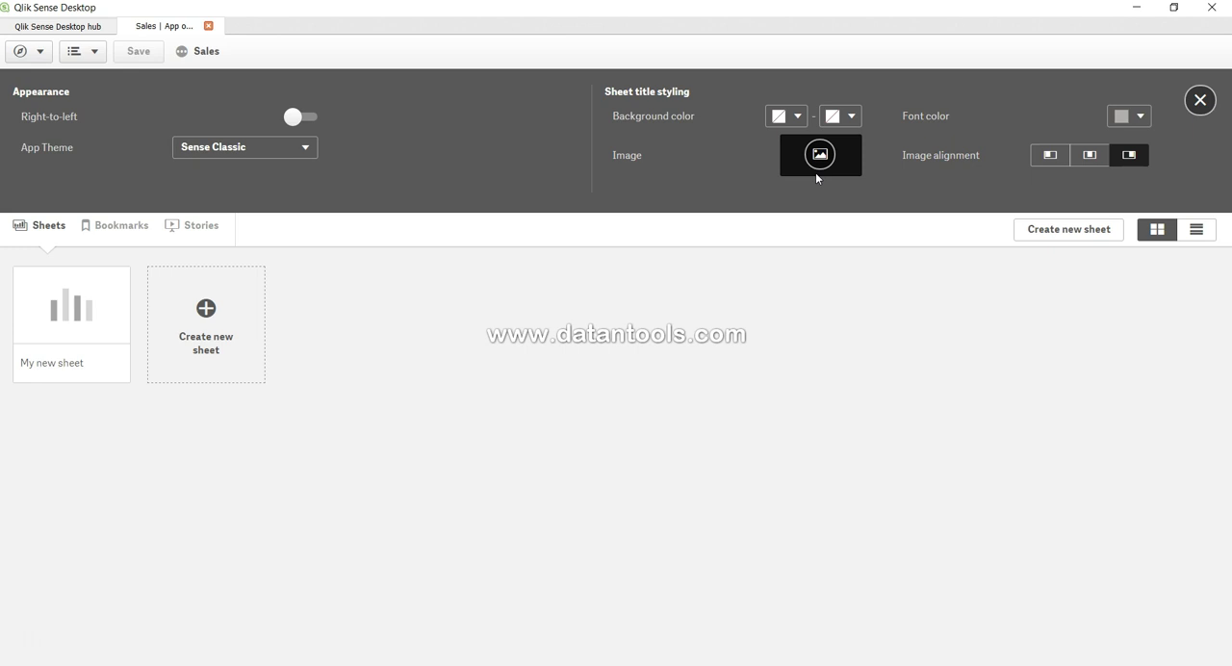
mouse_move(817, 177)
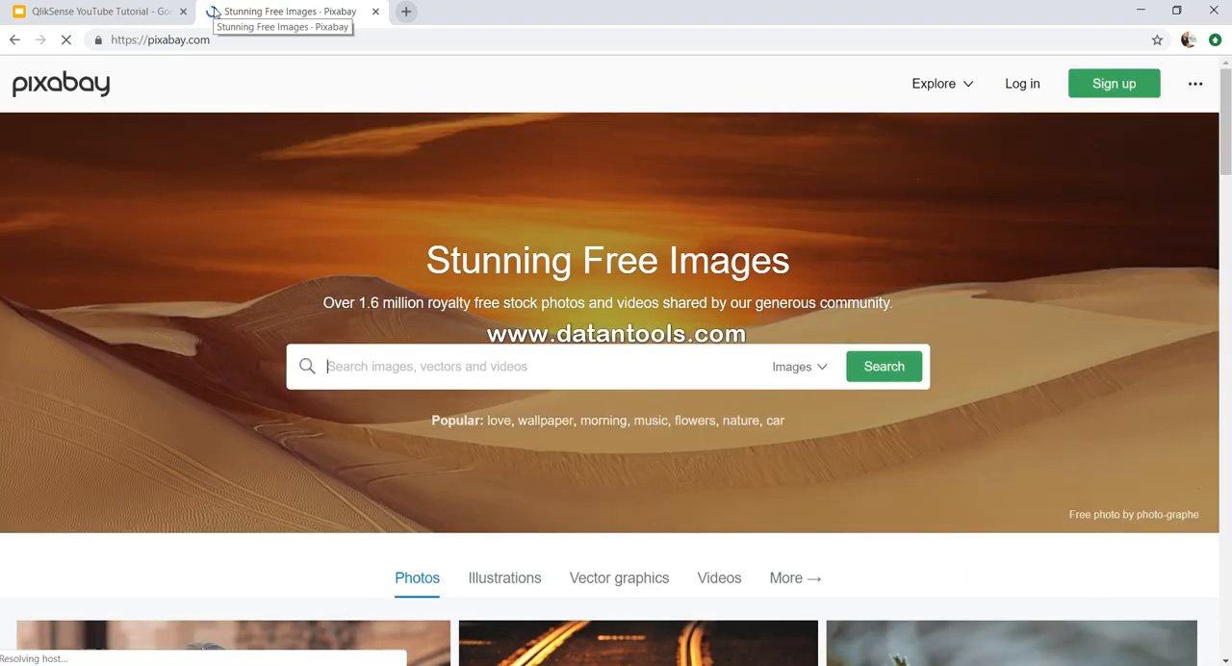
Step: Search Pixabay for 'analysis' and browse the free image results
scroll("down", 3)
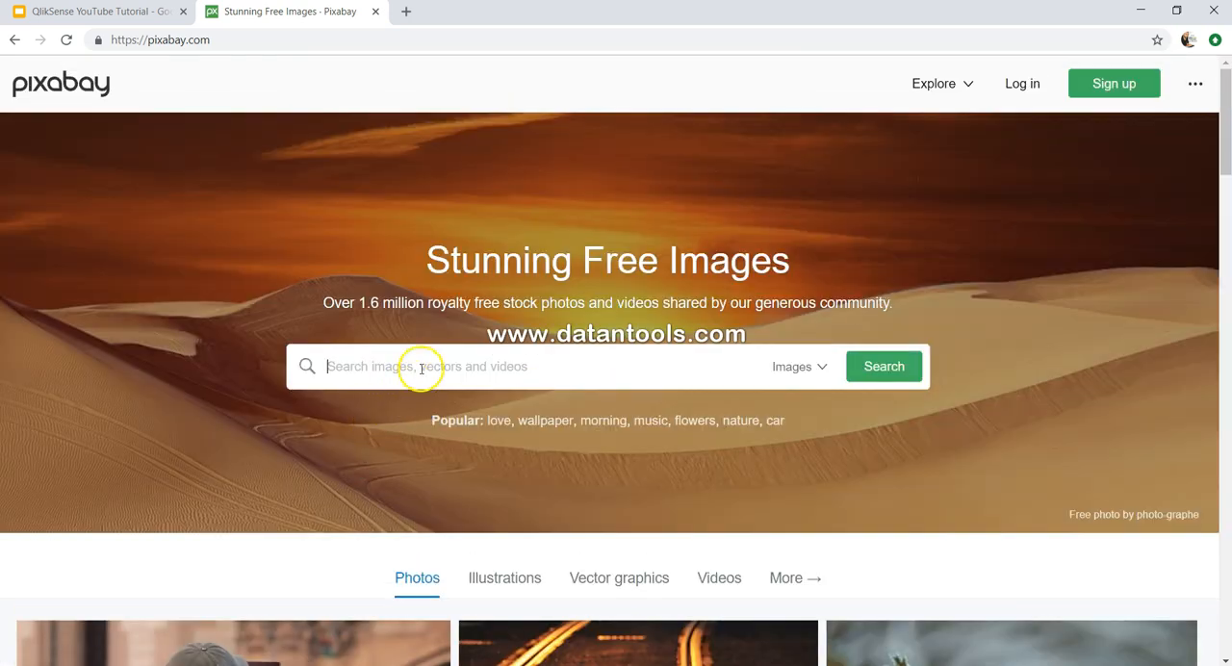
type("anal")
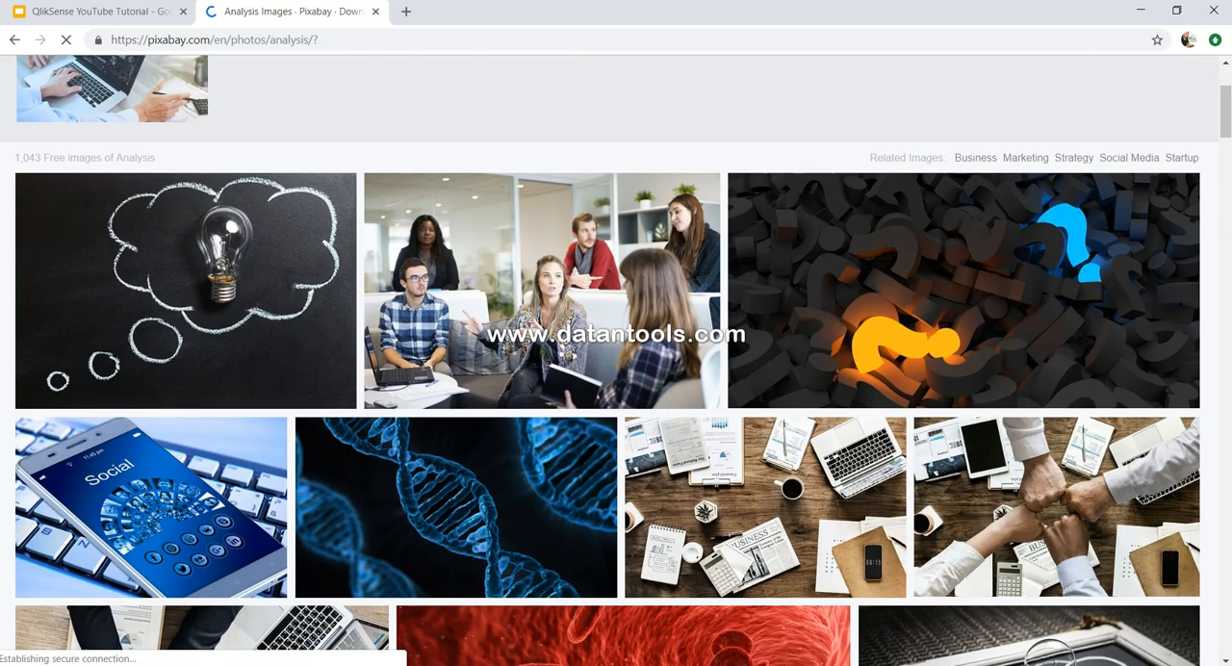
scroll("down", 3)
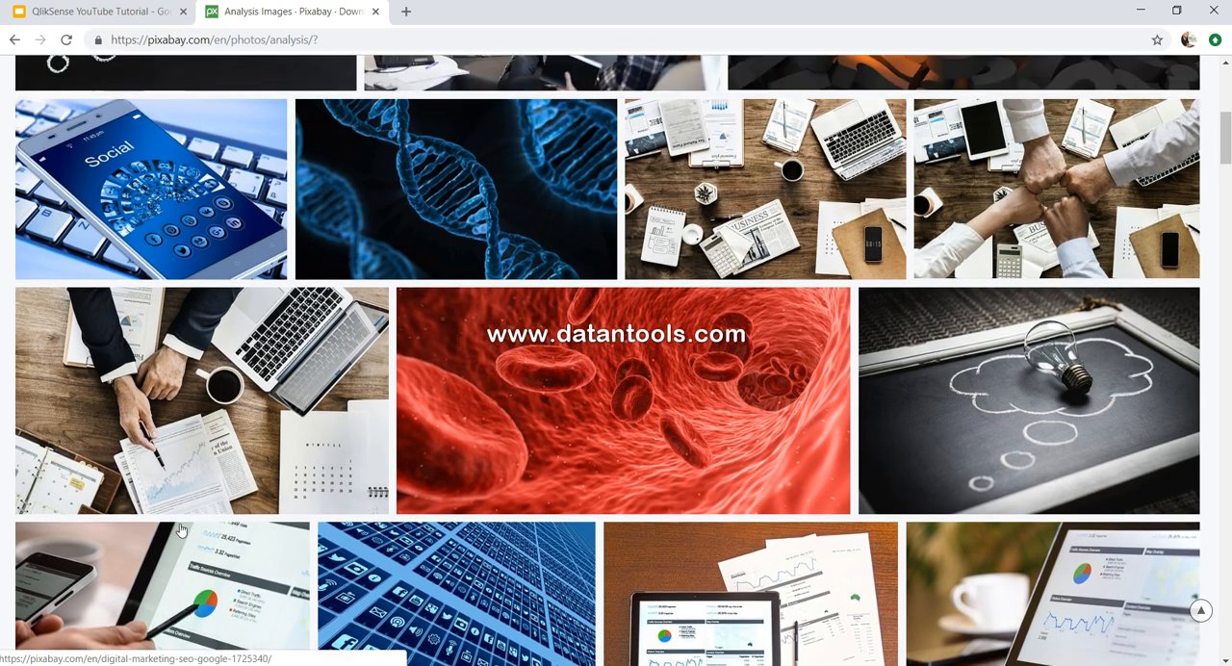
scroll("up", 3)
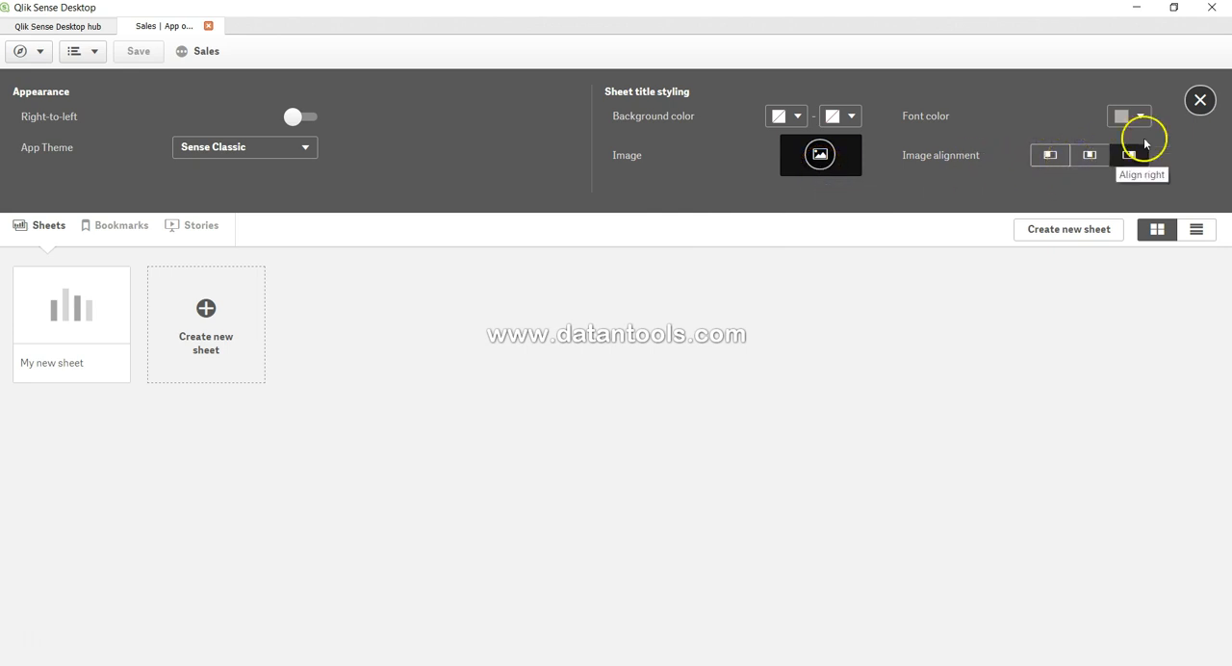
Step: Close the App options panel to return to the Sales app overview
left_click(1202, 100)
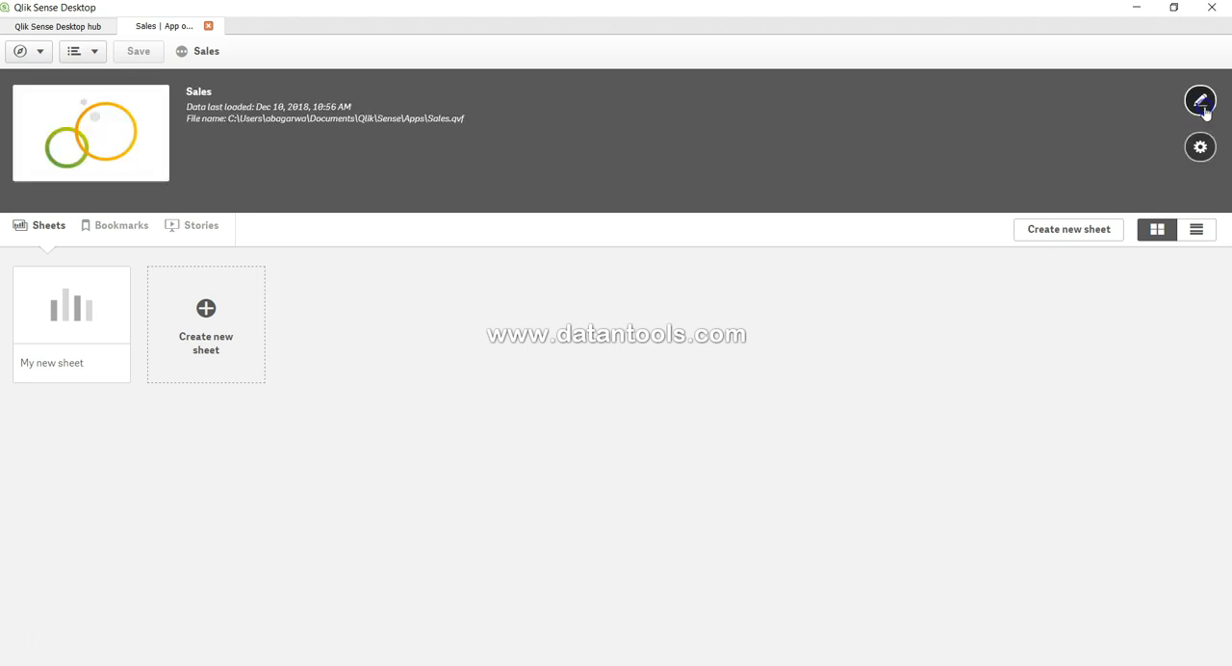
mouse_move(674, 221)
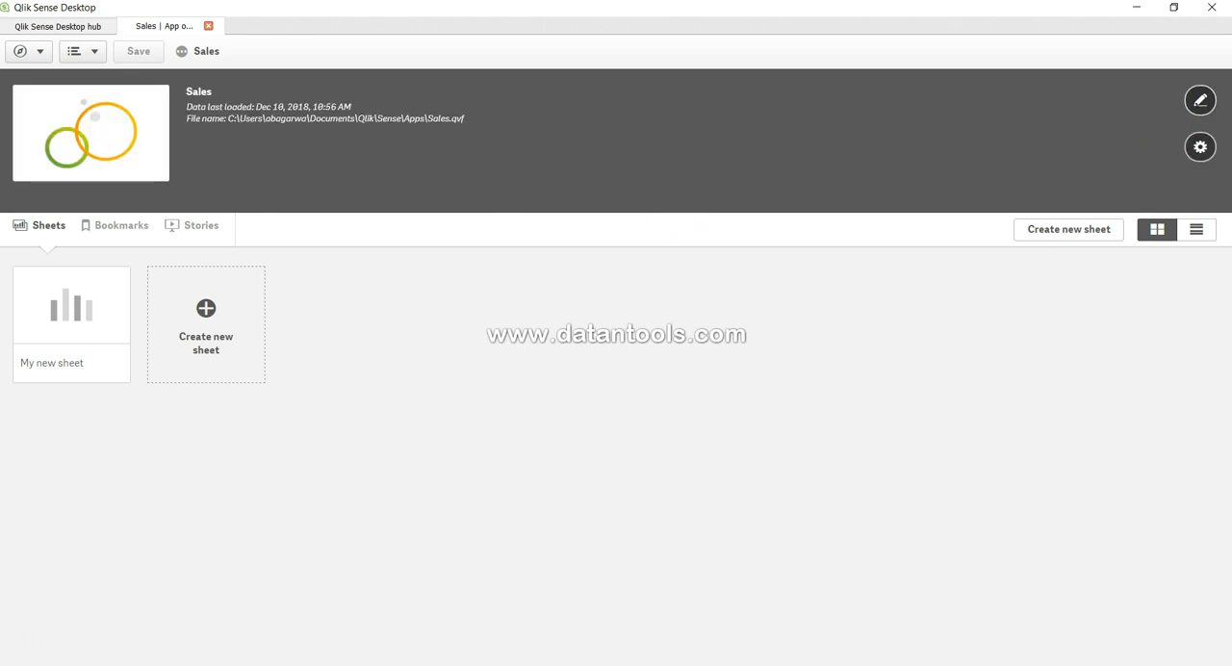
mouse_move(206, 327)
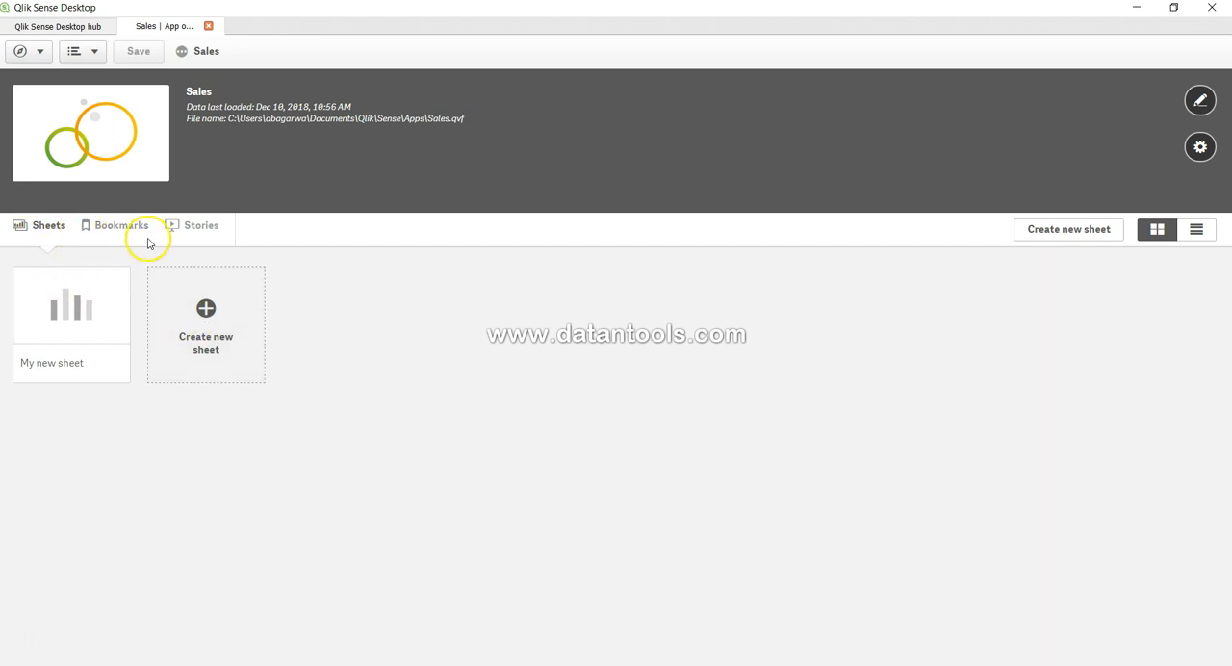
mouse_move(48, 225)
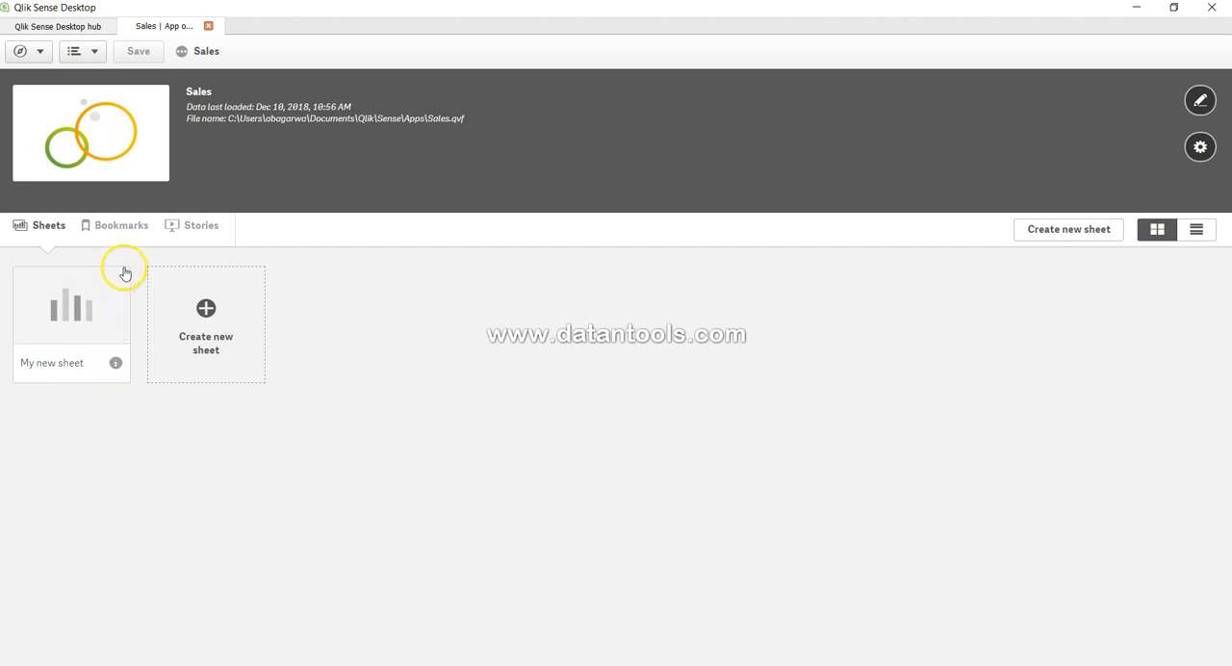
mouse_move(121, 223)
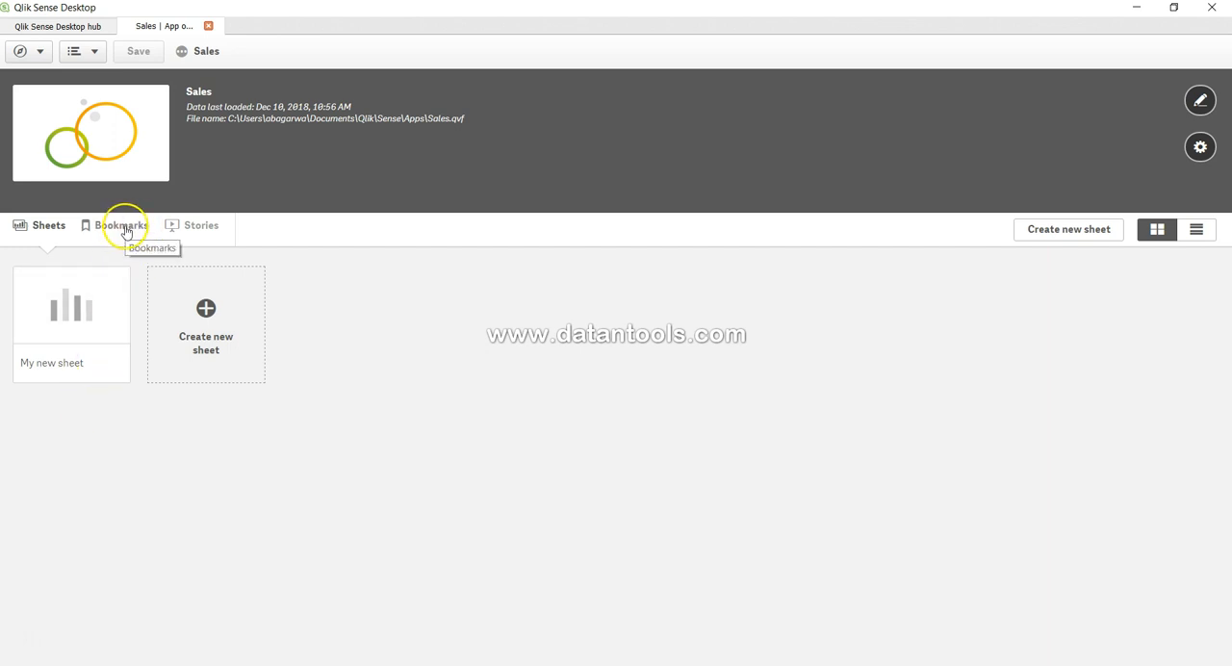
Step: Browse the empty Bookmarks and Stories lists, then return to the Sheets list
left_click(122, 223)
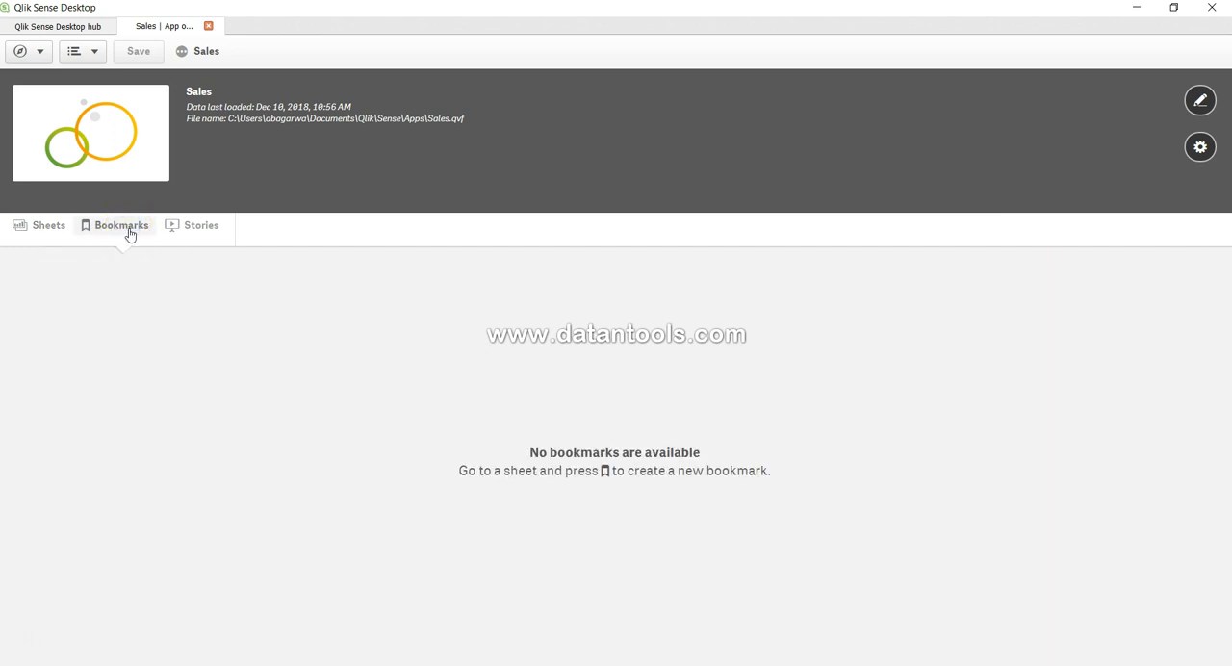
left_click(200, 223)
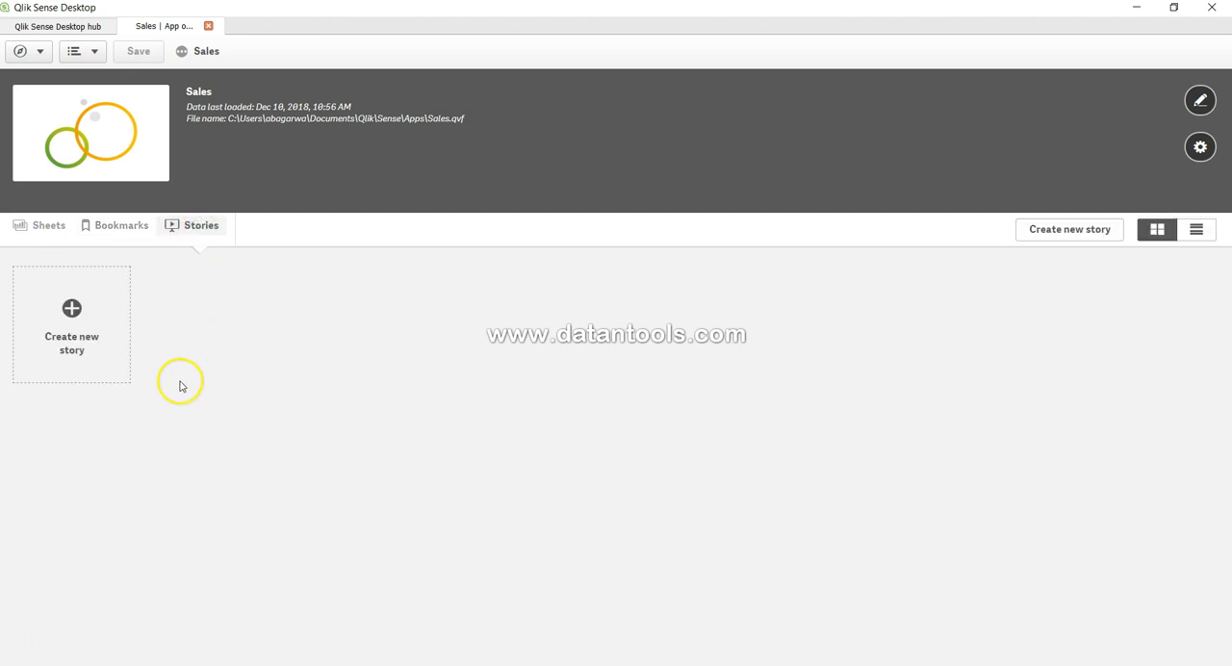
mouse_move(454, 396)
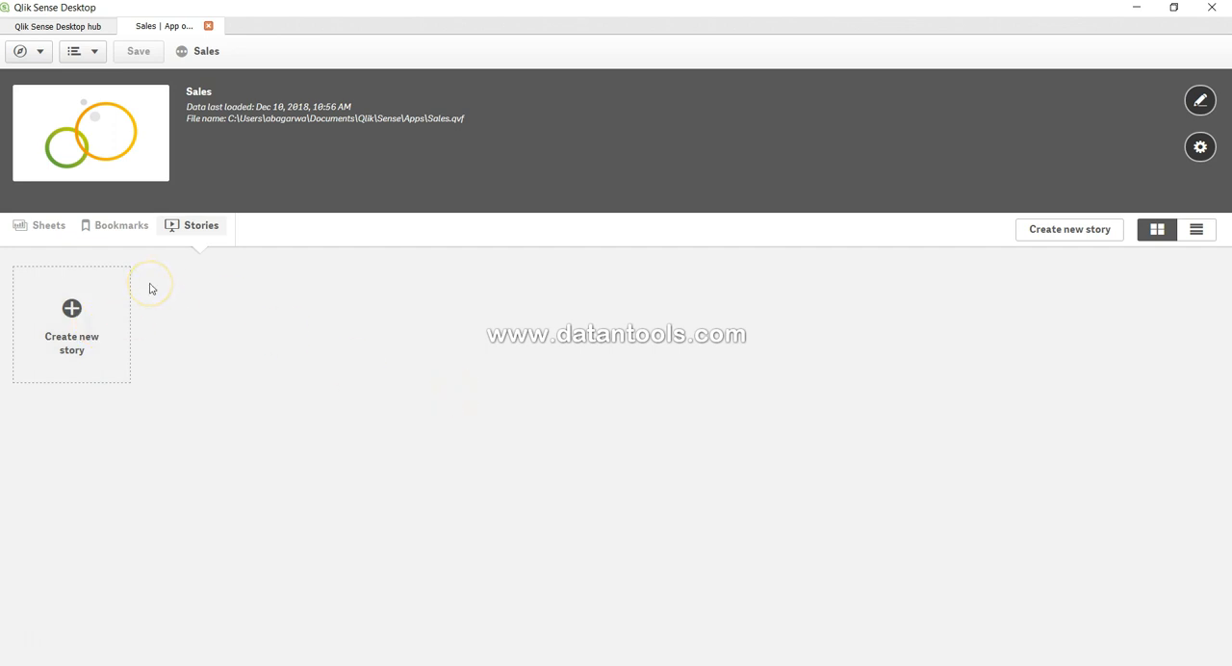
mouse_move(1071, 229)
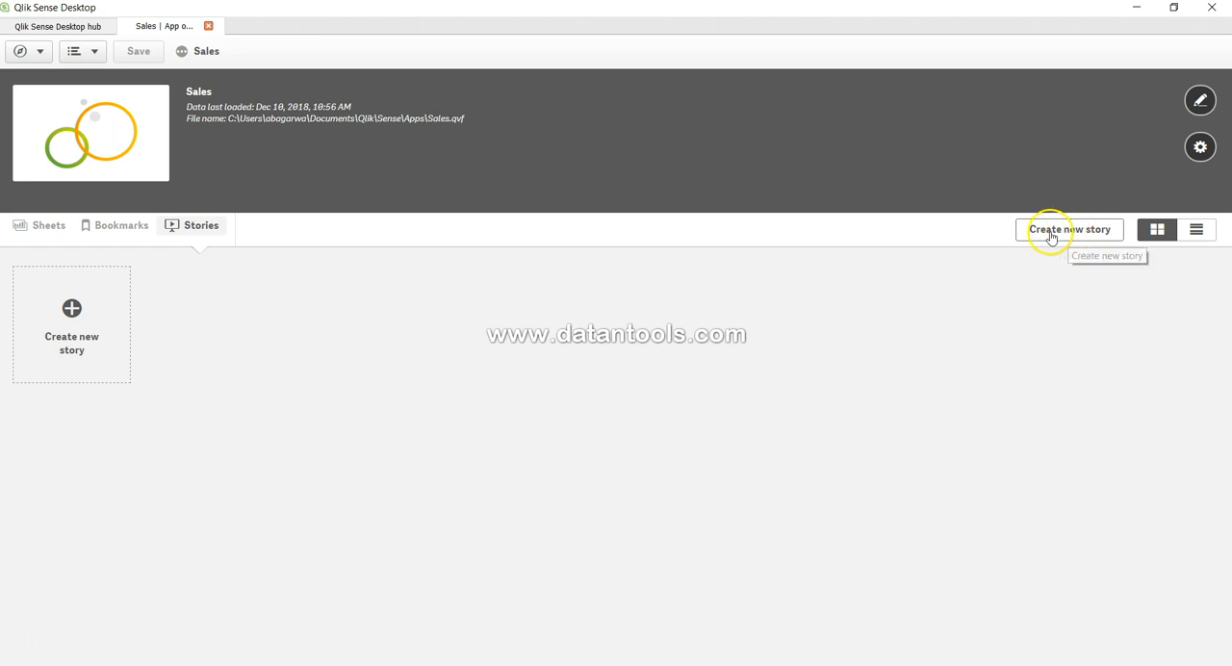
left_click(121, 225)
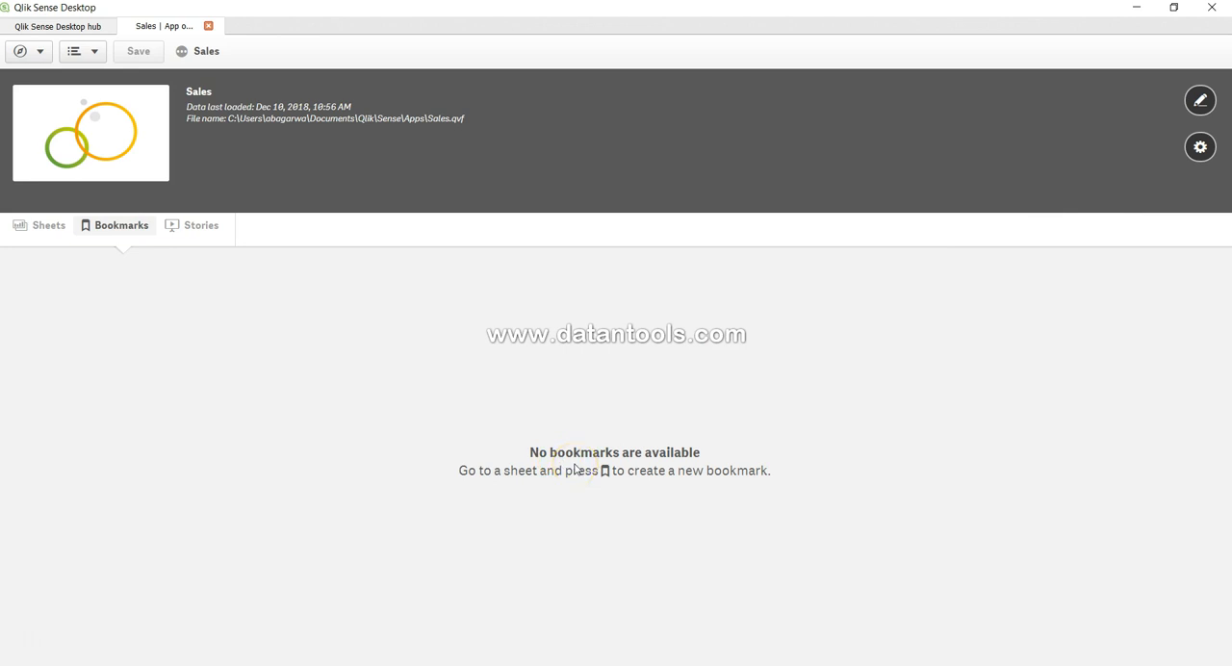
mouse_move(1079, 229)
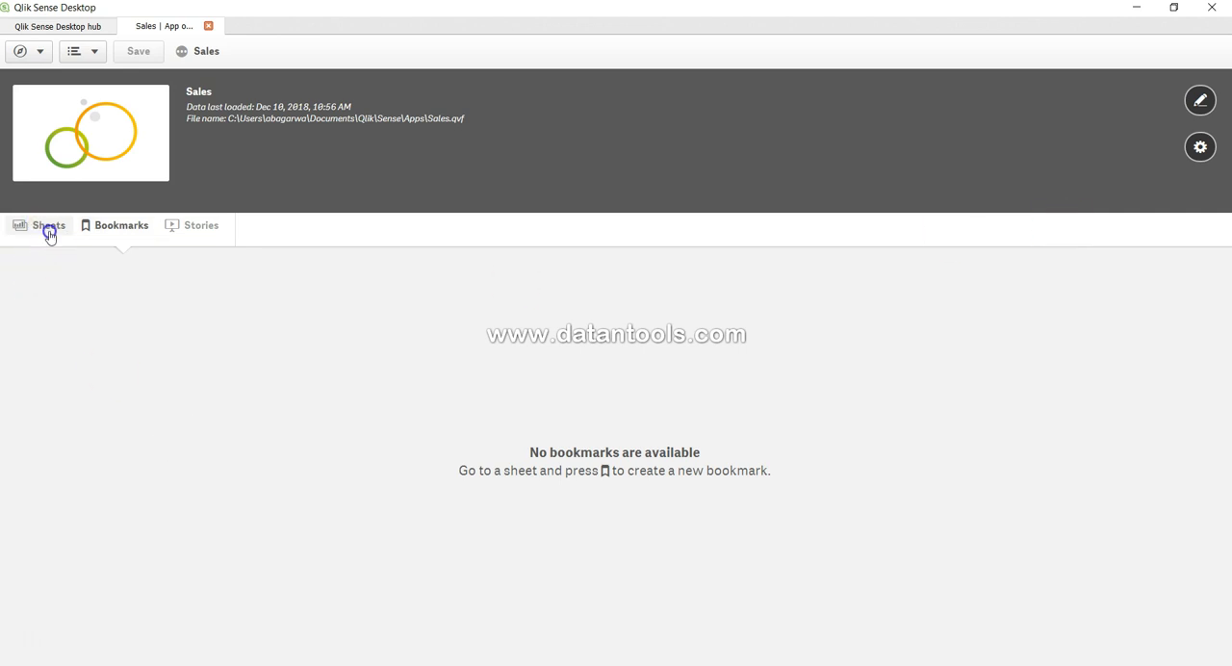
left_click(48, 223)
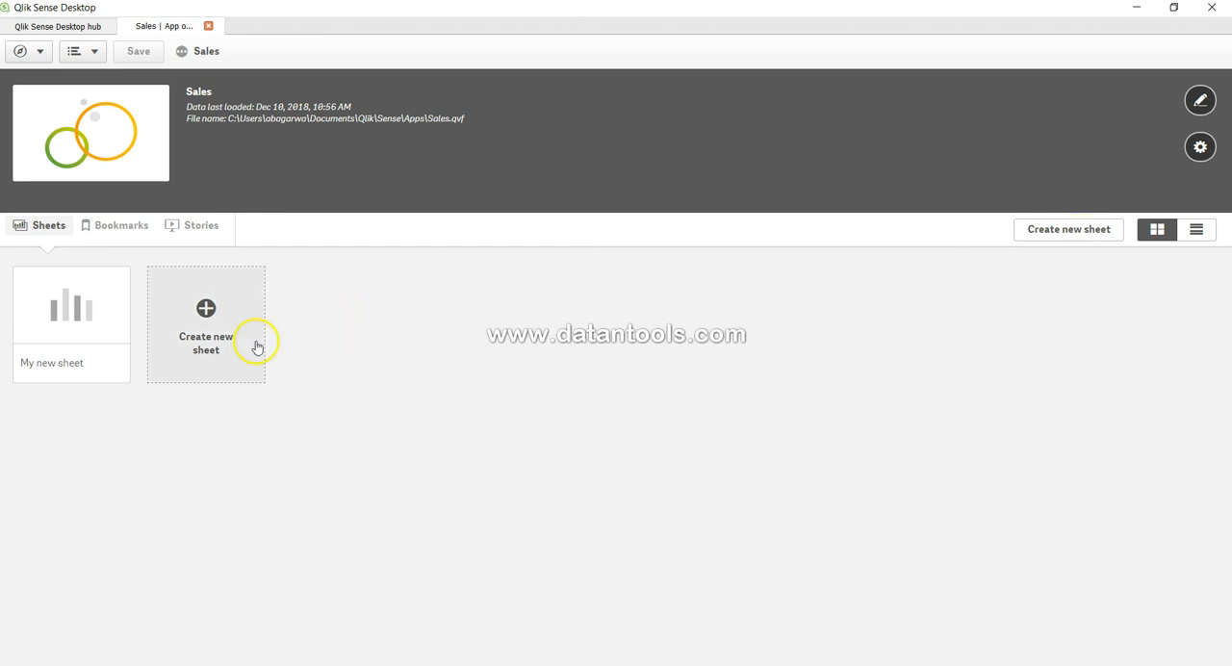
mouse_move(1069, 229)
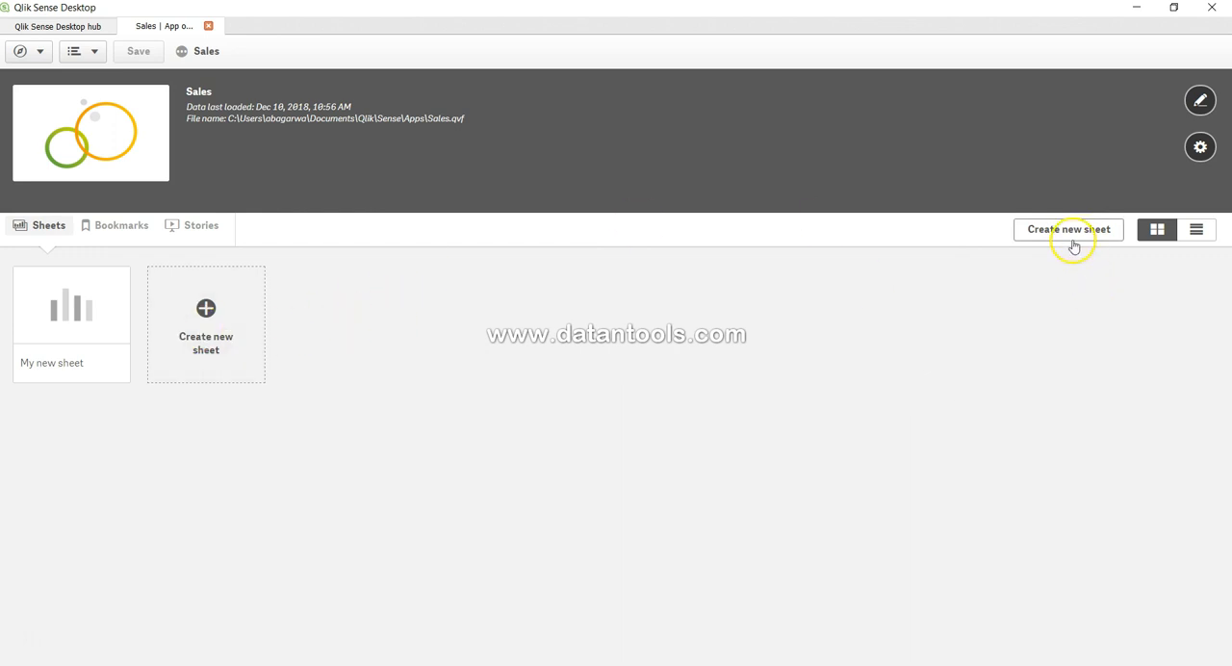
Step: Create a new sheet titled 'Sales Discovery' with description 'Let's explore sales'
left_click(1069, 229)
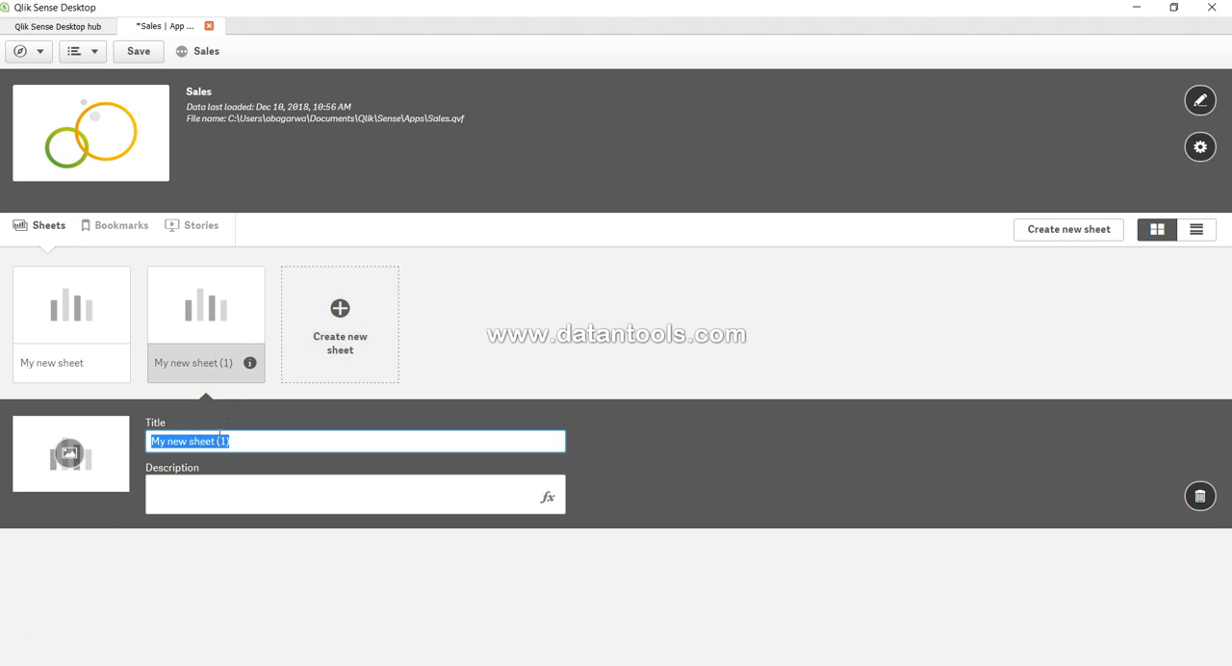
type("Sales Dis")
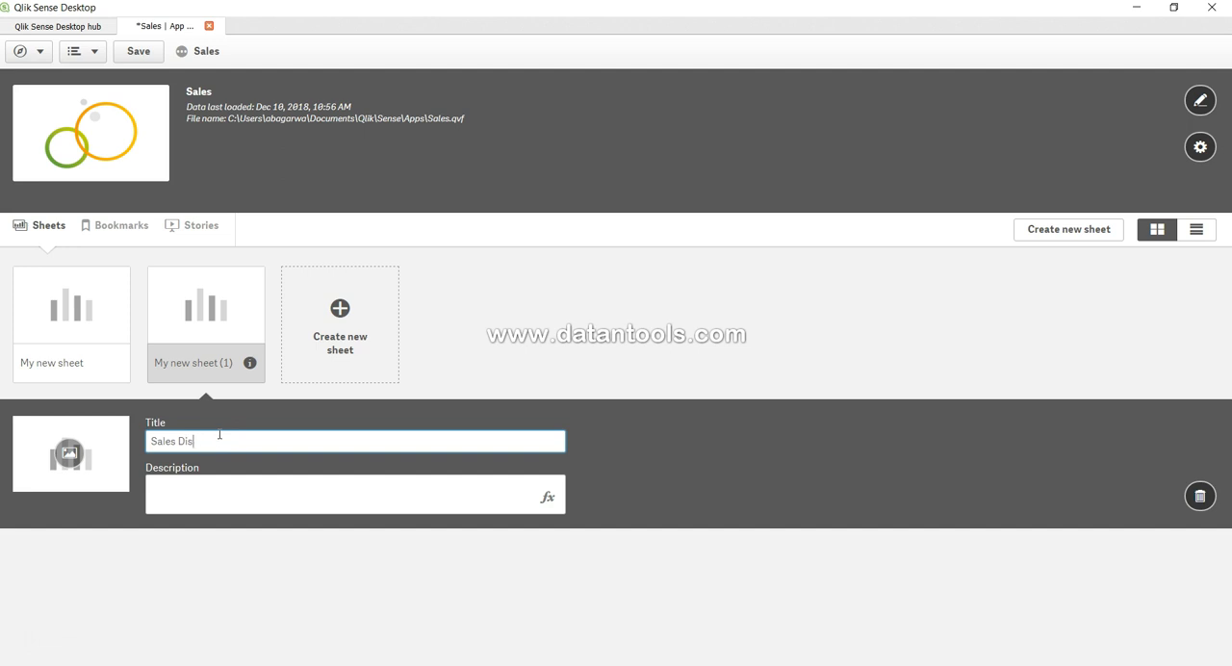
type("covery")
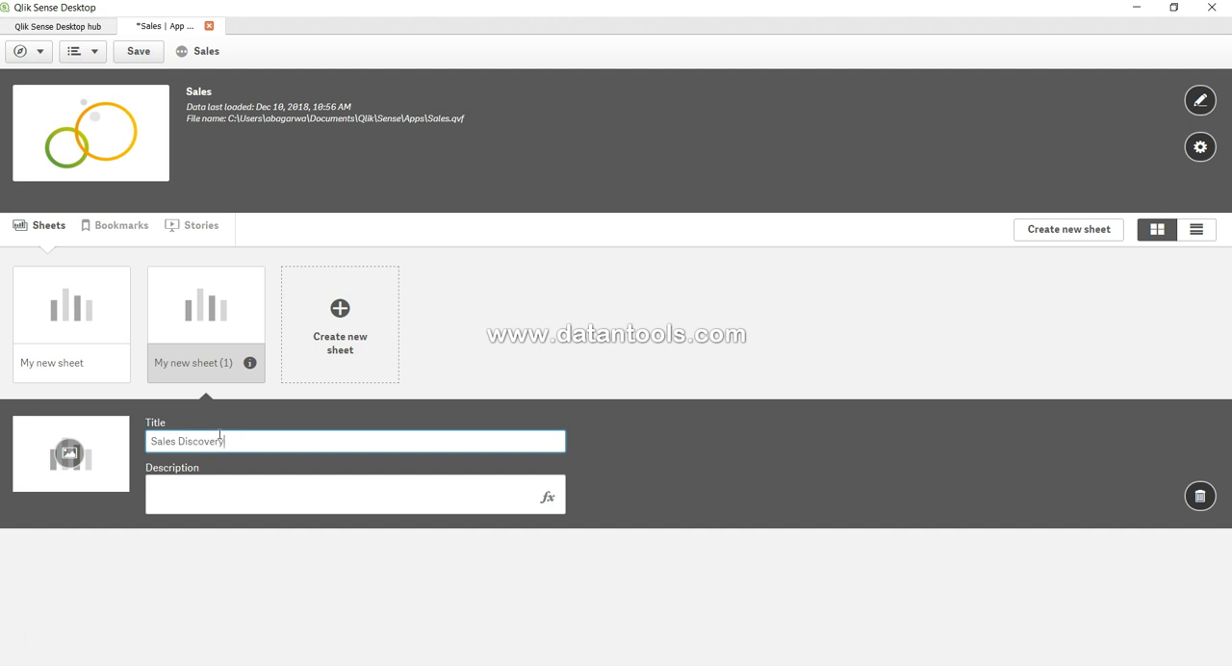
left_click(355, 493)
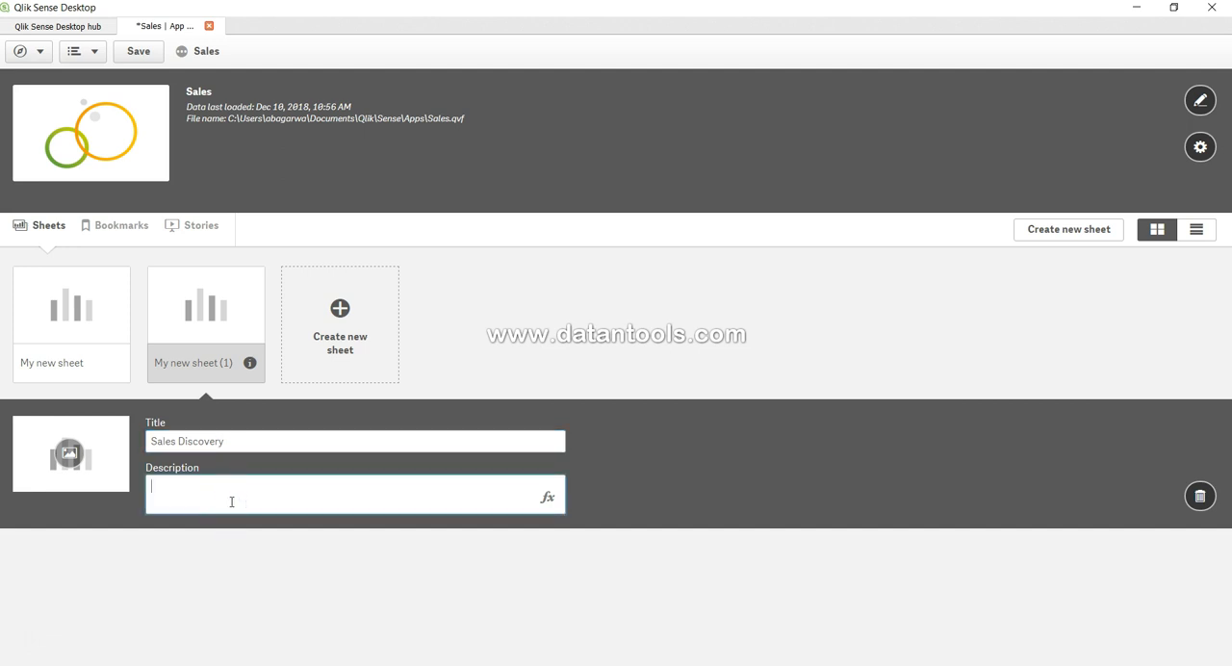
type("Let's explore")
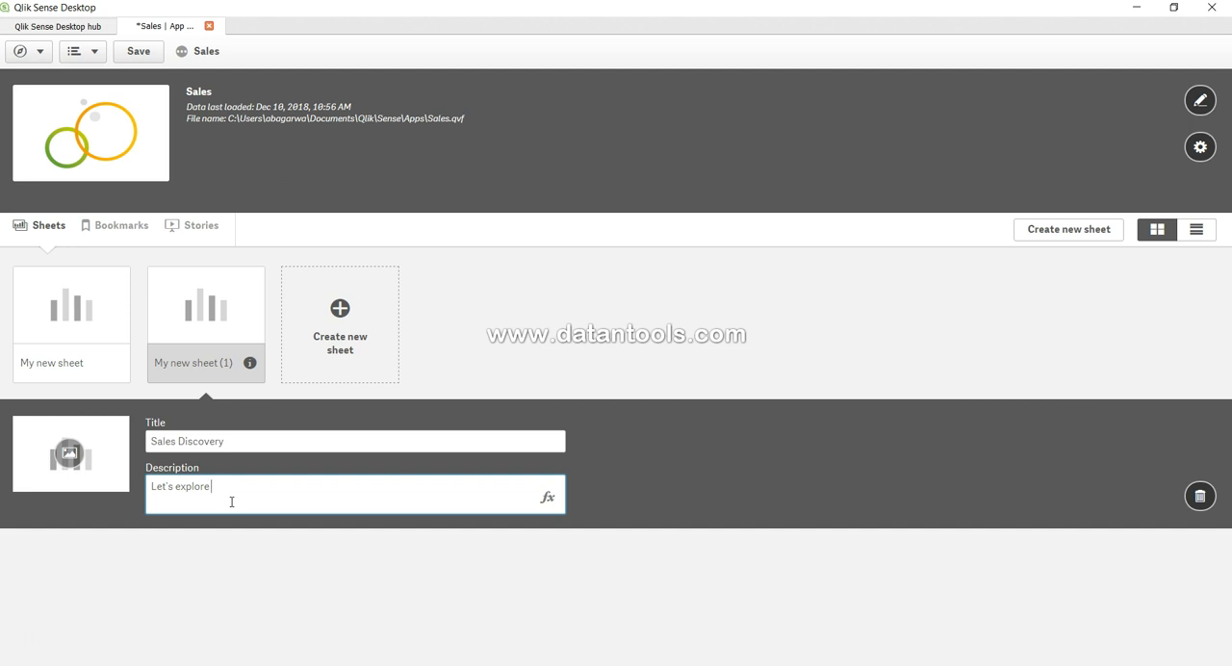
type("sales")
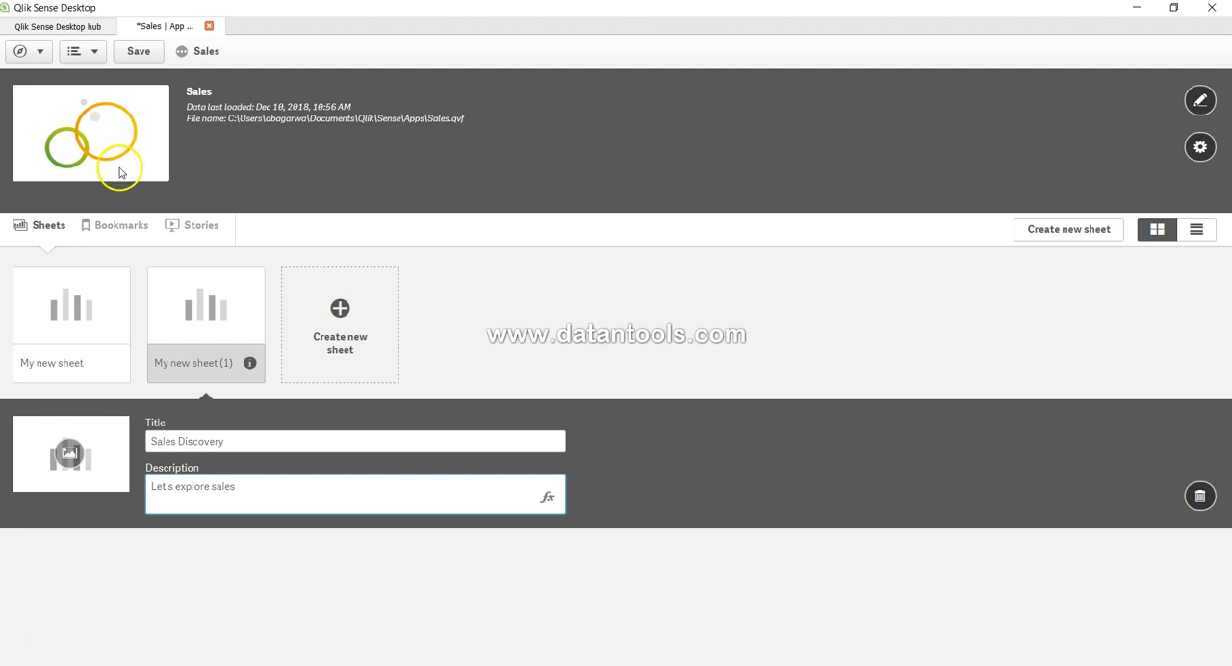
mouse_move(69, 452)
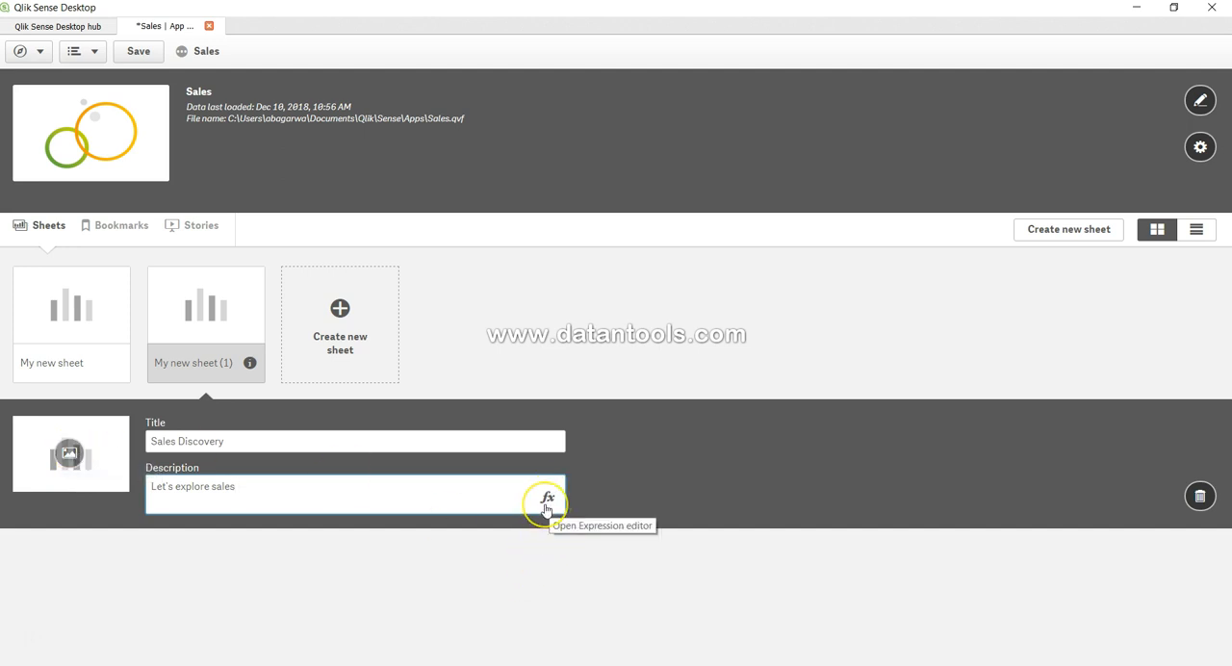
mouse_move(546, 497)
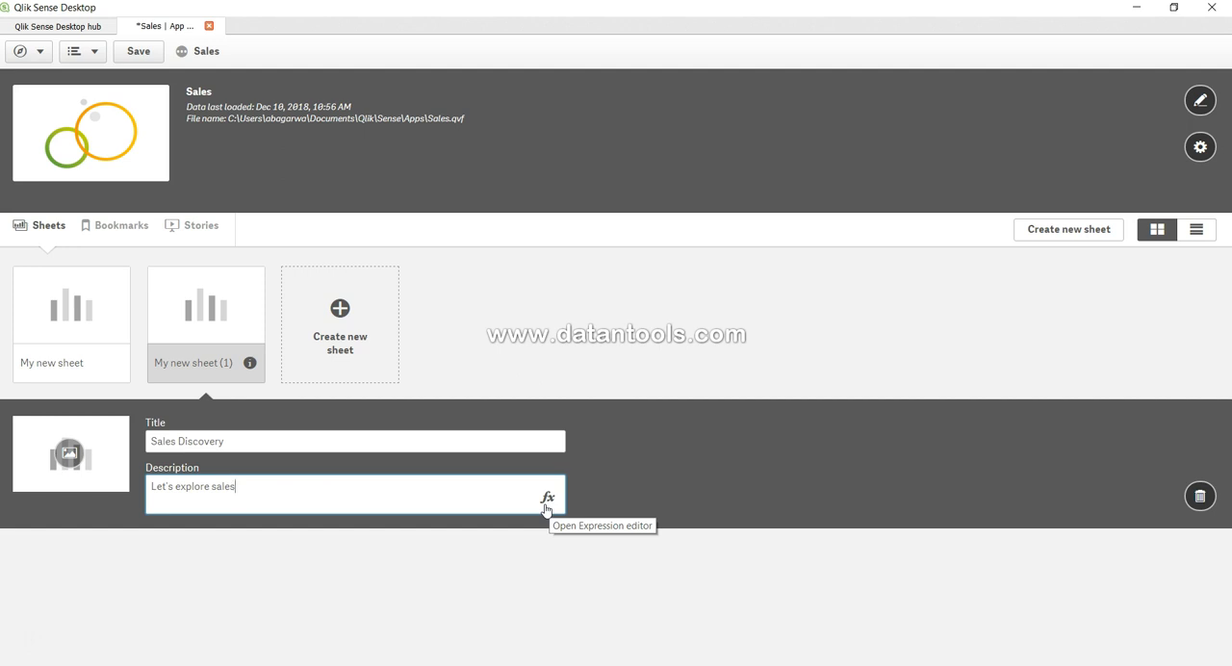
left_click(547, 497)
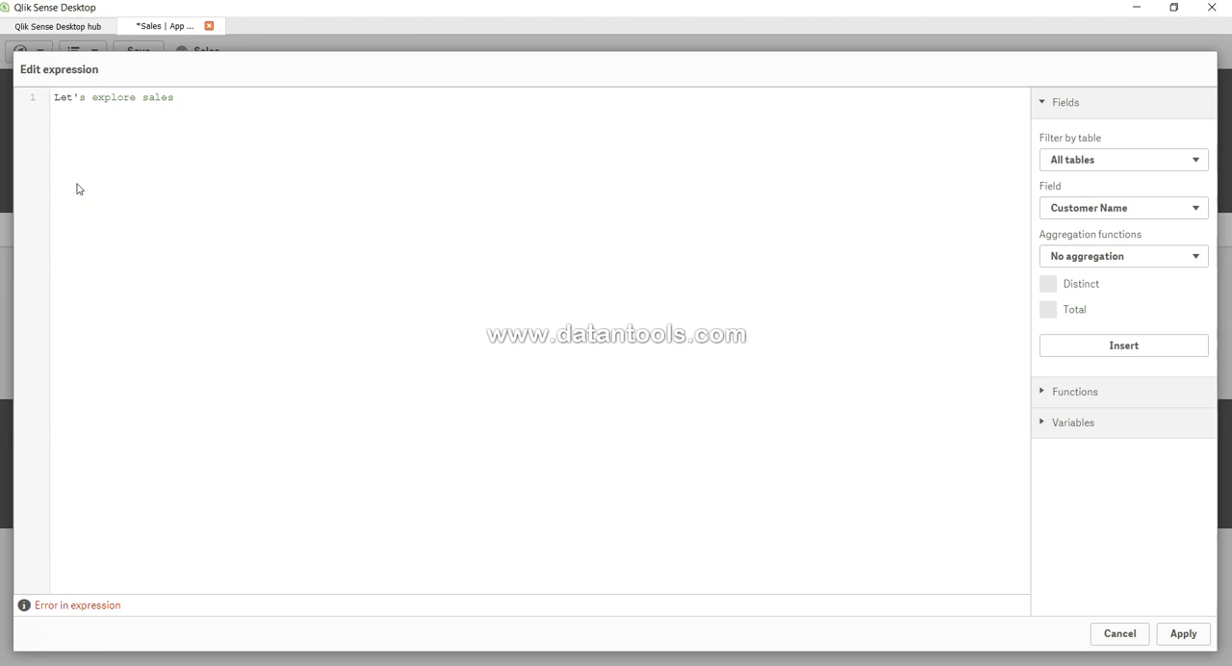
mouse_move(1028, 549)
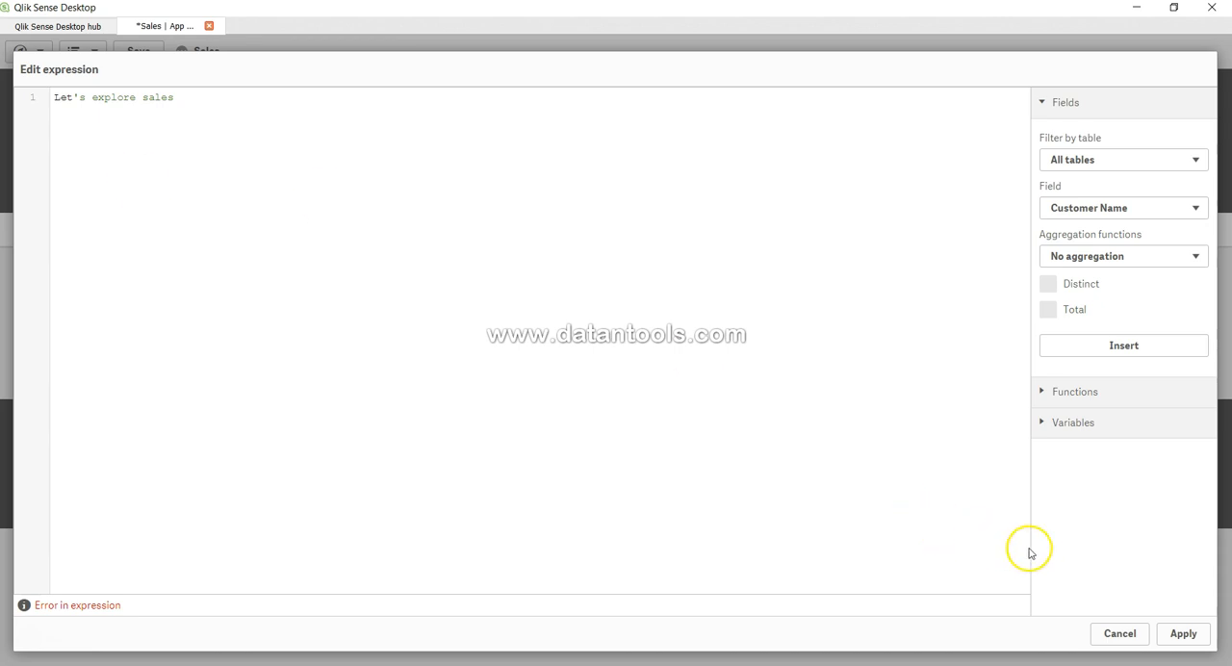
mouse_move(1086, 157)
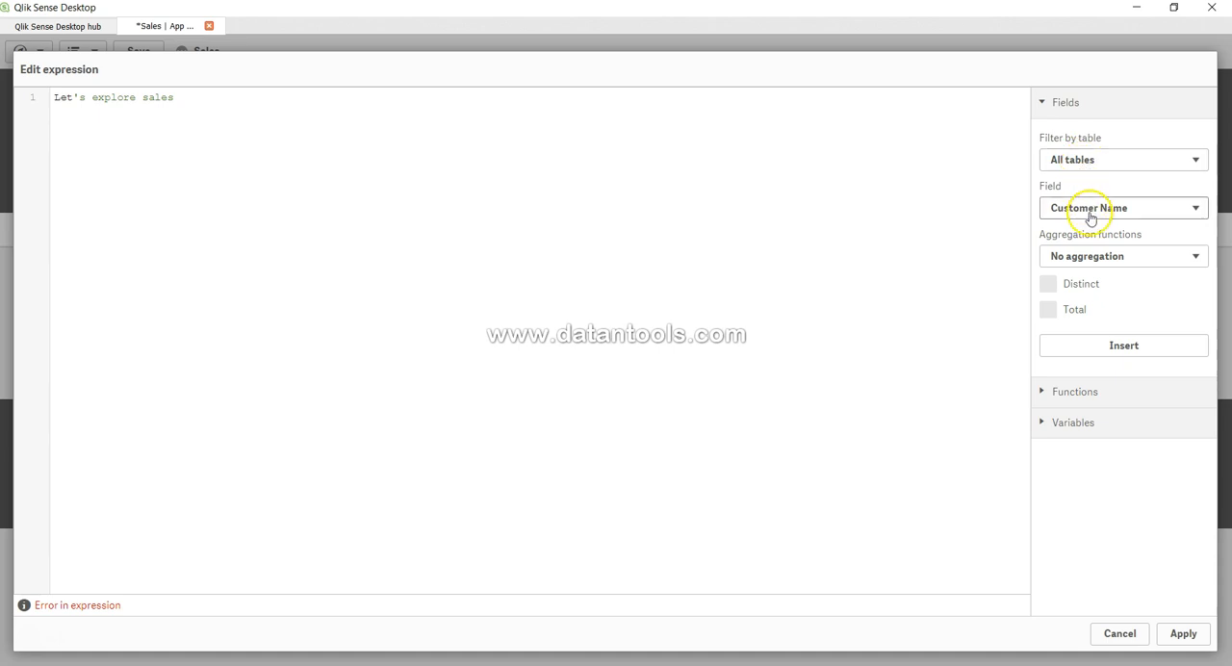
mouse_move(1088, 270)
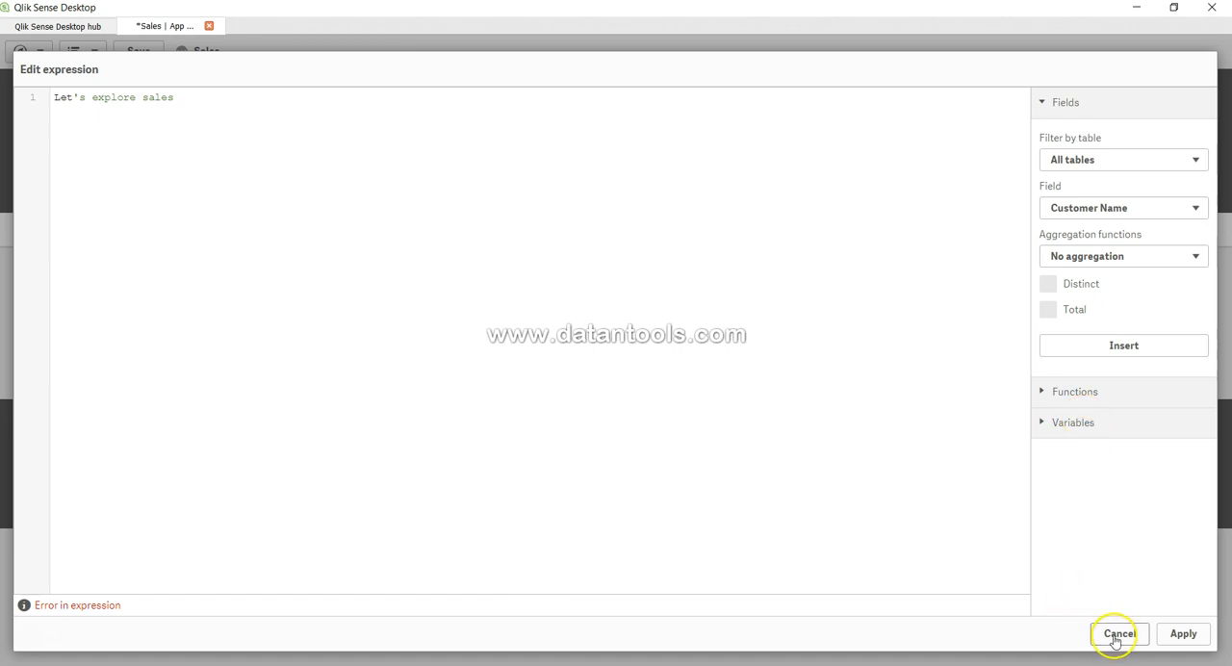
left_click(1120, 633)
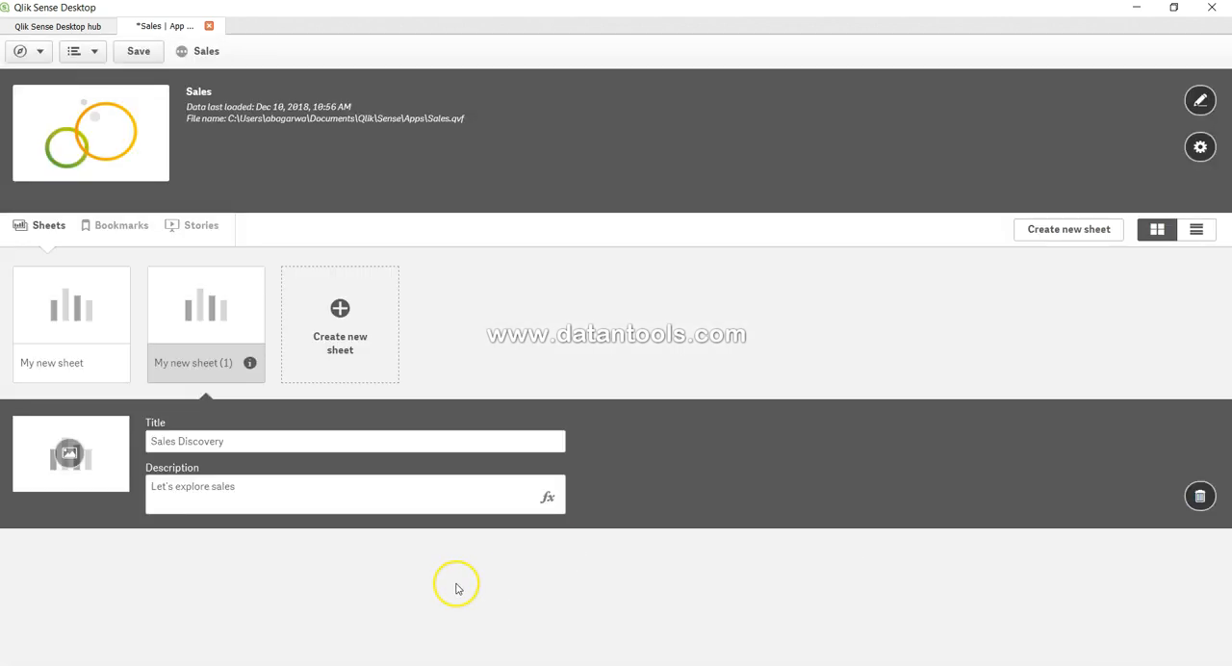
mouse_move(420, 583)
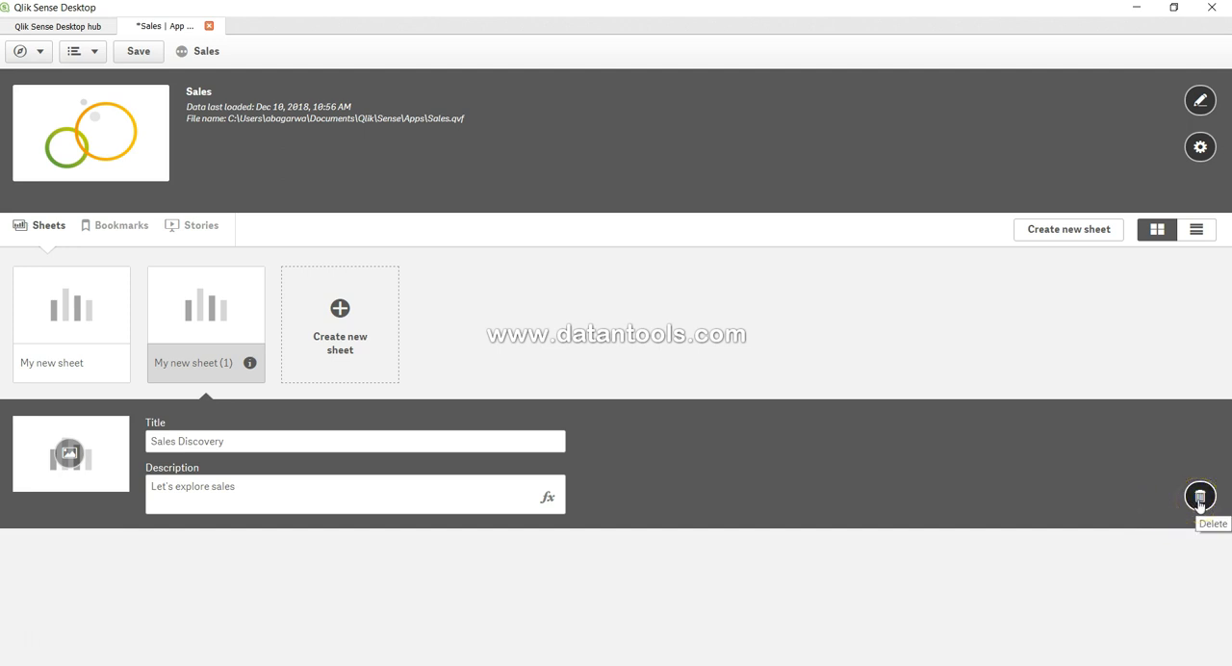
mouse_move(266, 539)
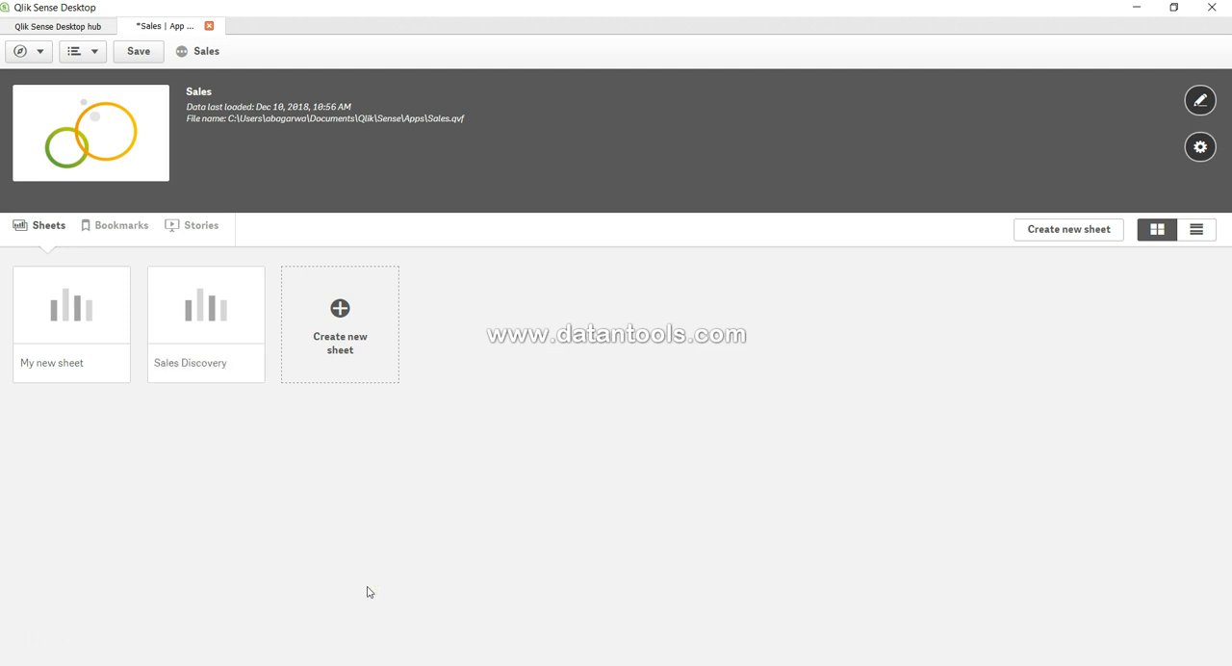
mouse_move(204, 362)
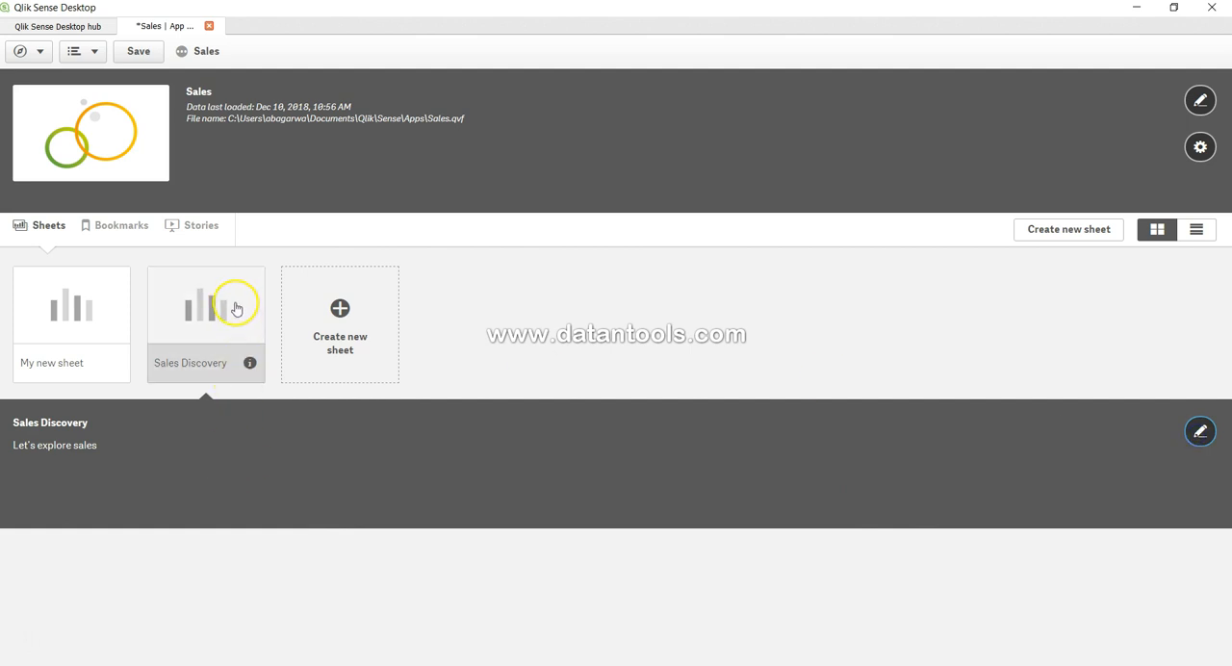
Step: Open the Sales Discovery sheet and switch it into edit mode with the Fields panel
double_click(205, 304)
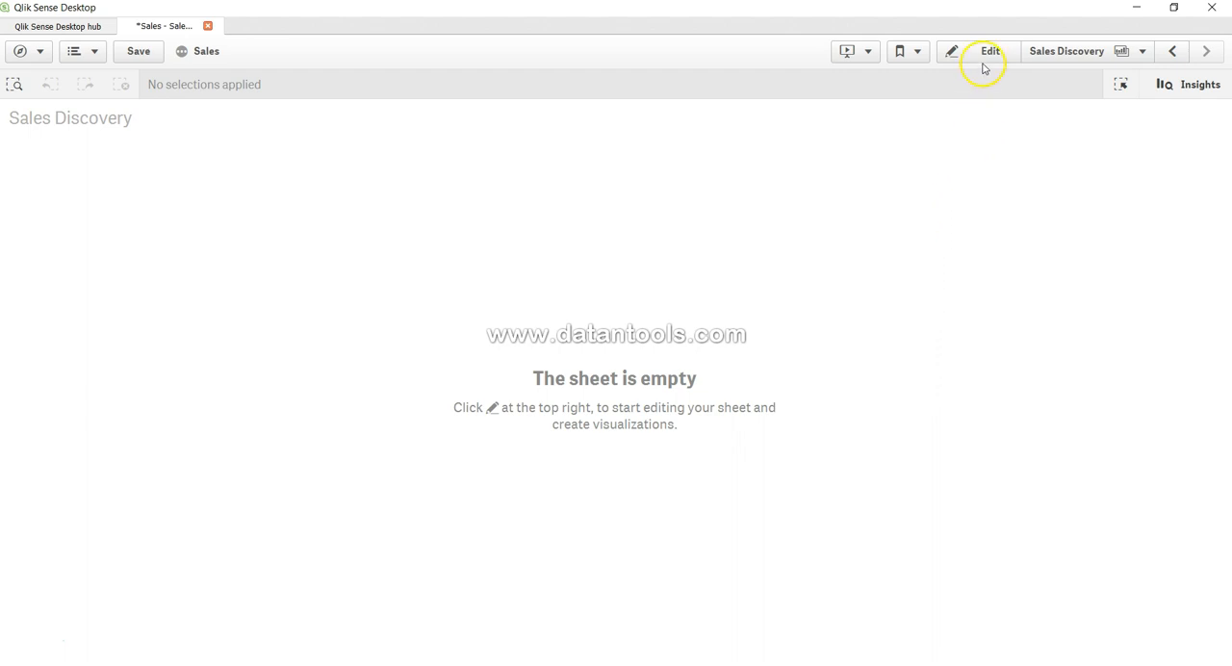
left_click(989, 50)
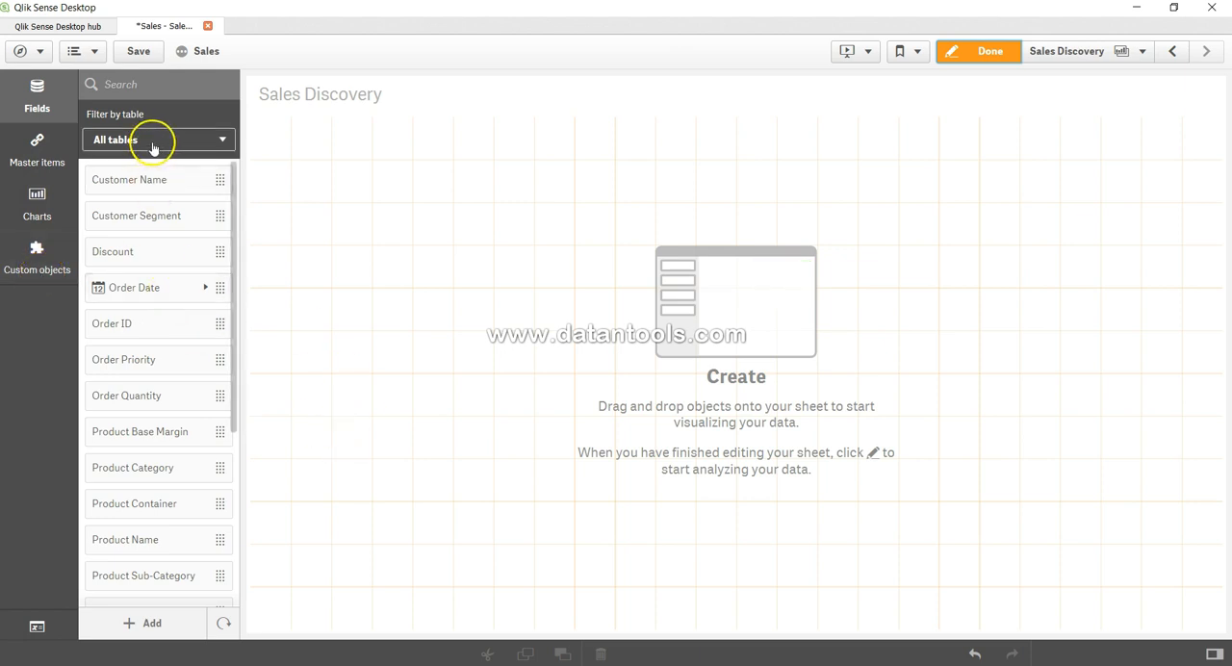
Step: Filter the Fields panel list to the Orders$ table
left_click(158, 139)
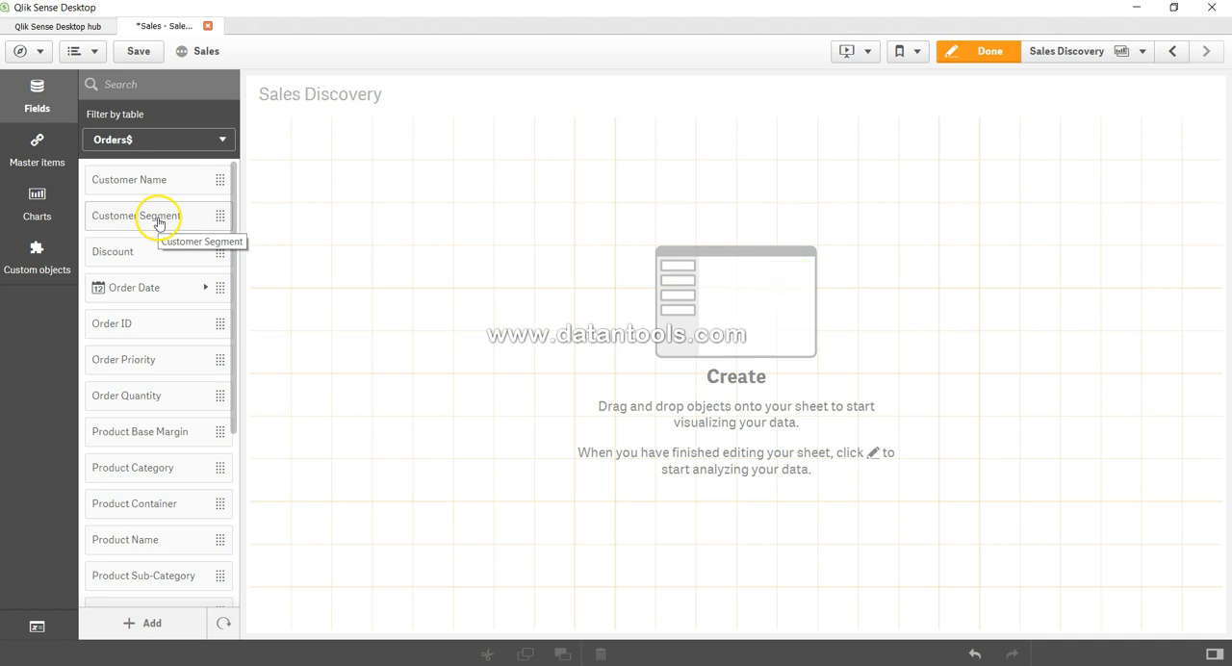
mouse_move(736, 319)
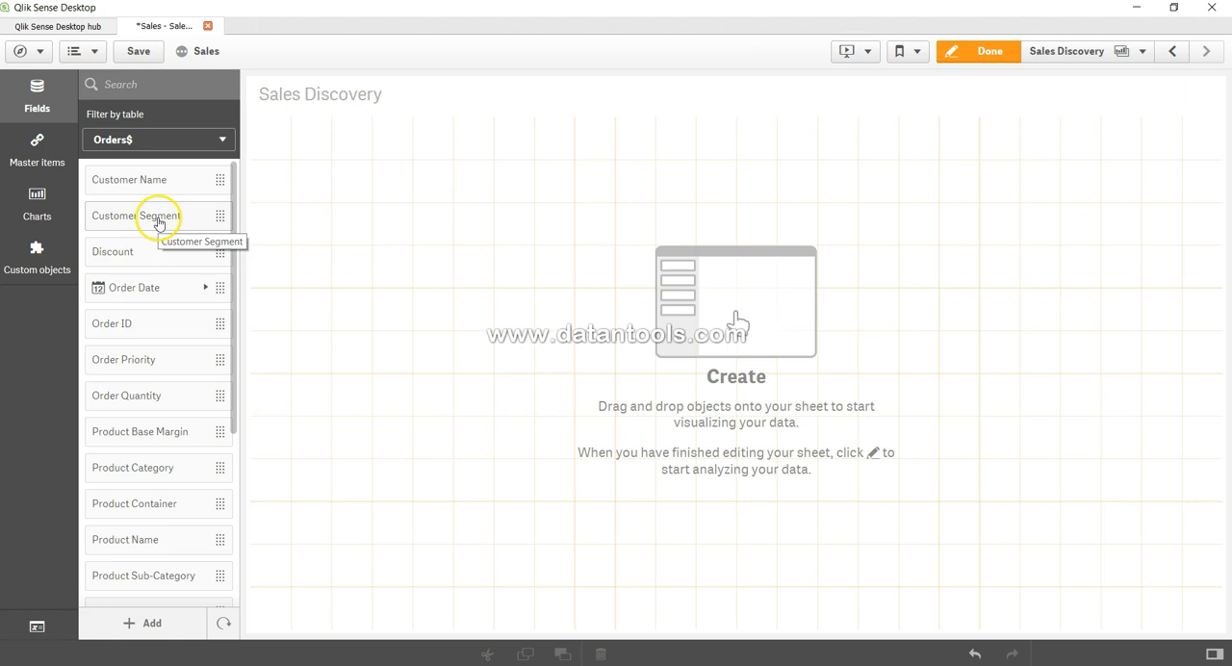